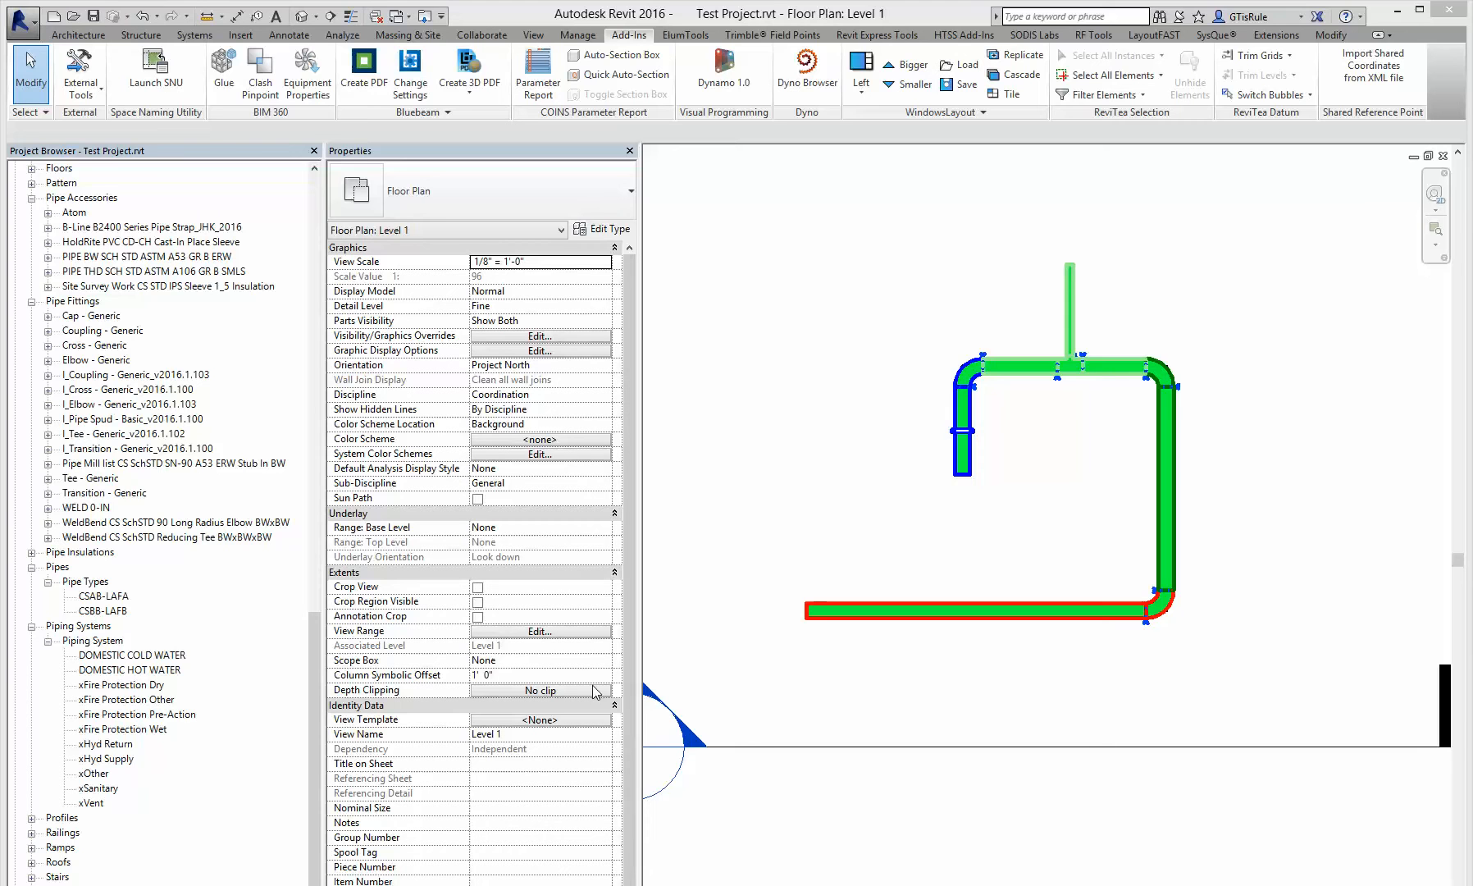
{"action": "mouse_move", "coordinate": [822, 615]}
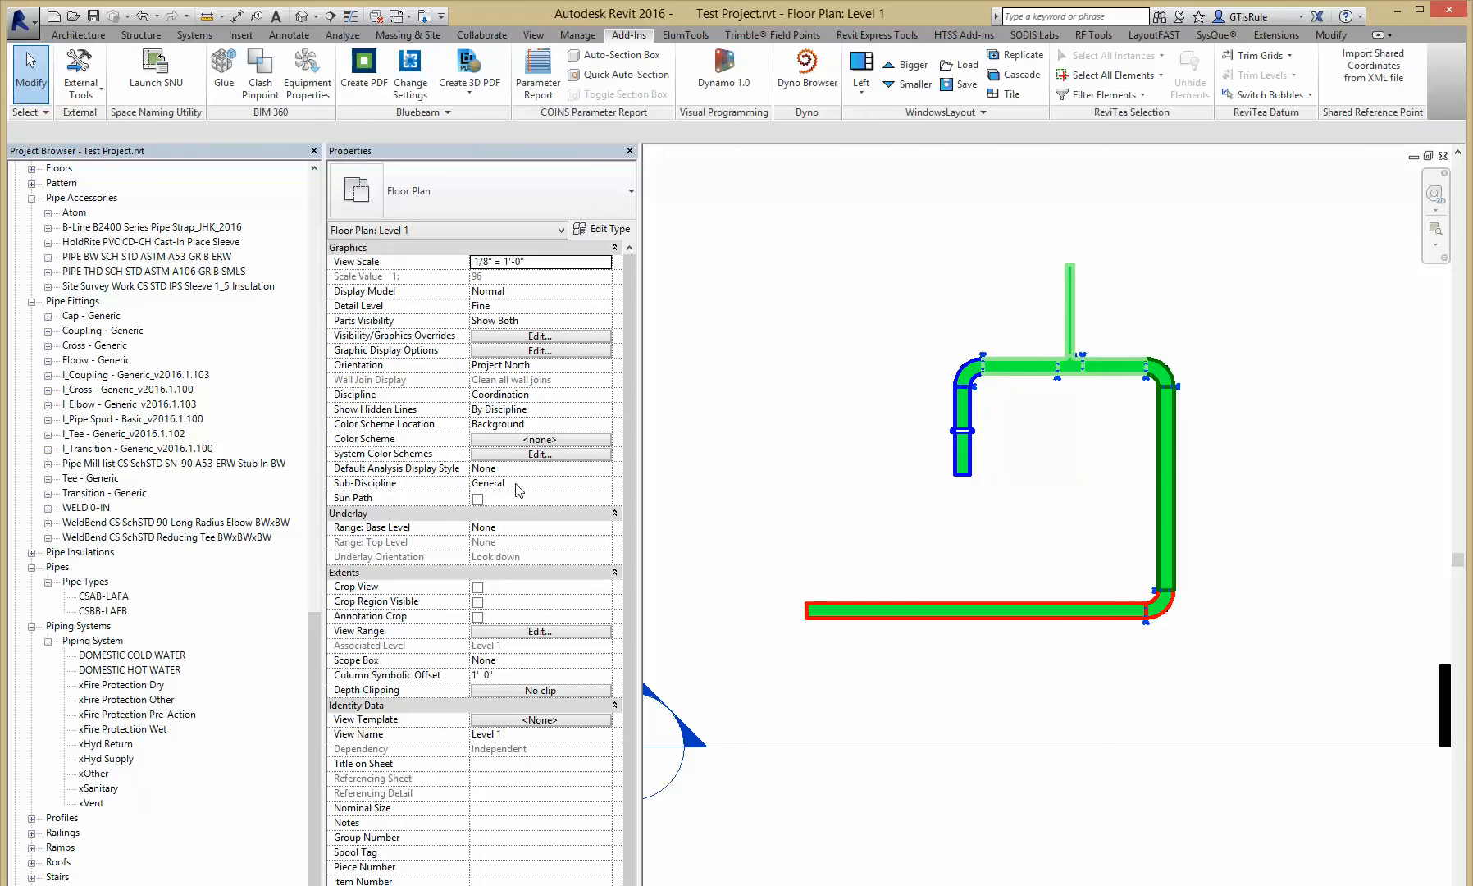
Step: Select the DOMESTIC COLD WATER piping system under Piping Systems in the Project Browser
{"action": "scroll", "scroll_direction": "down", "scroll_amount": 3}
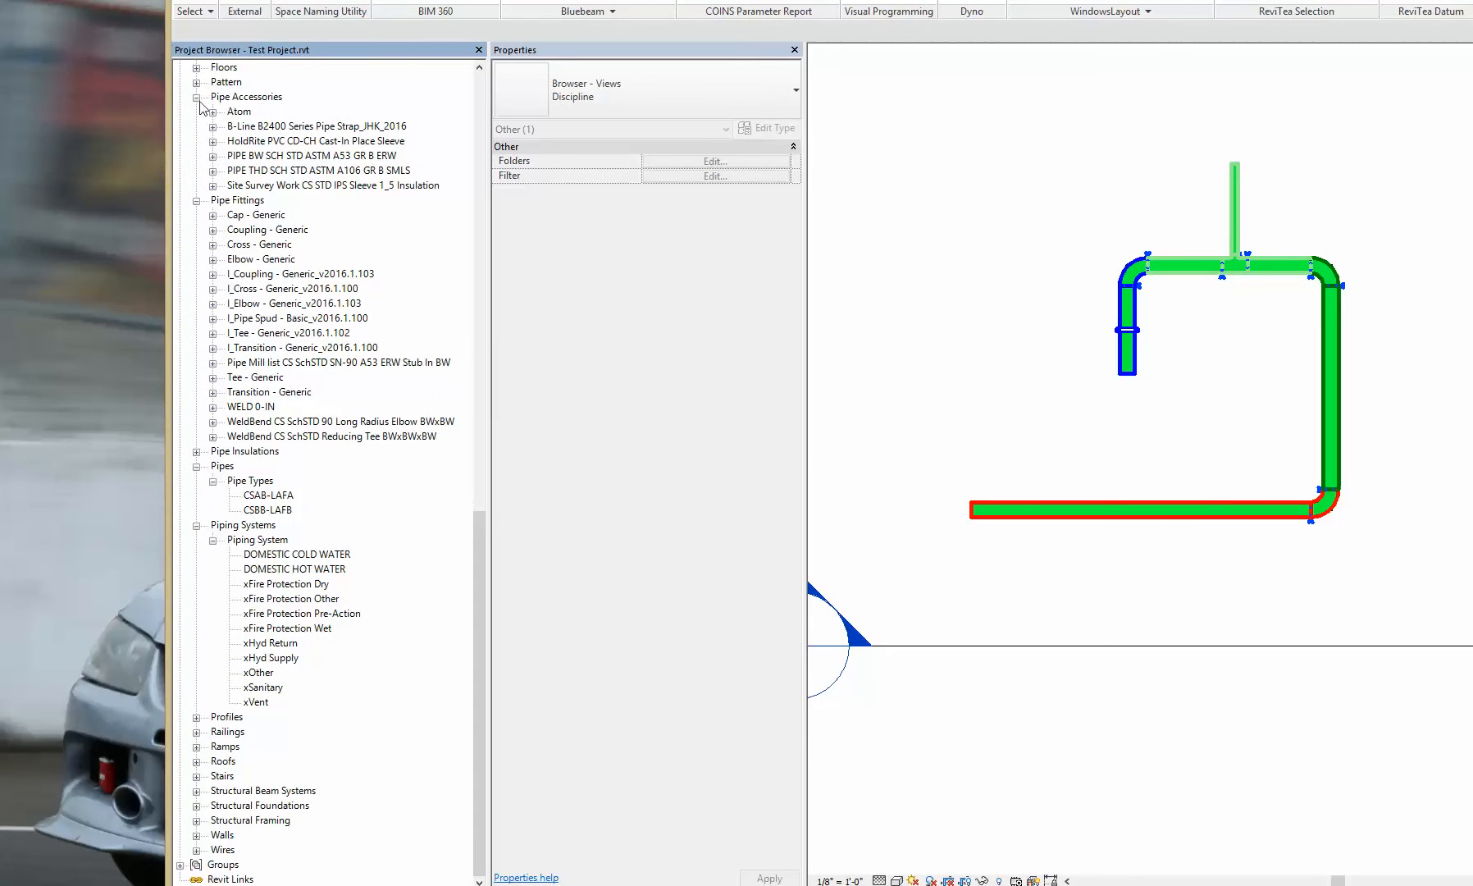
{"action": "scroll", "scroll_direction": "up", "scroll_amount": 3}
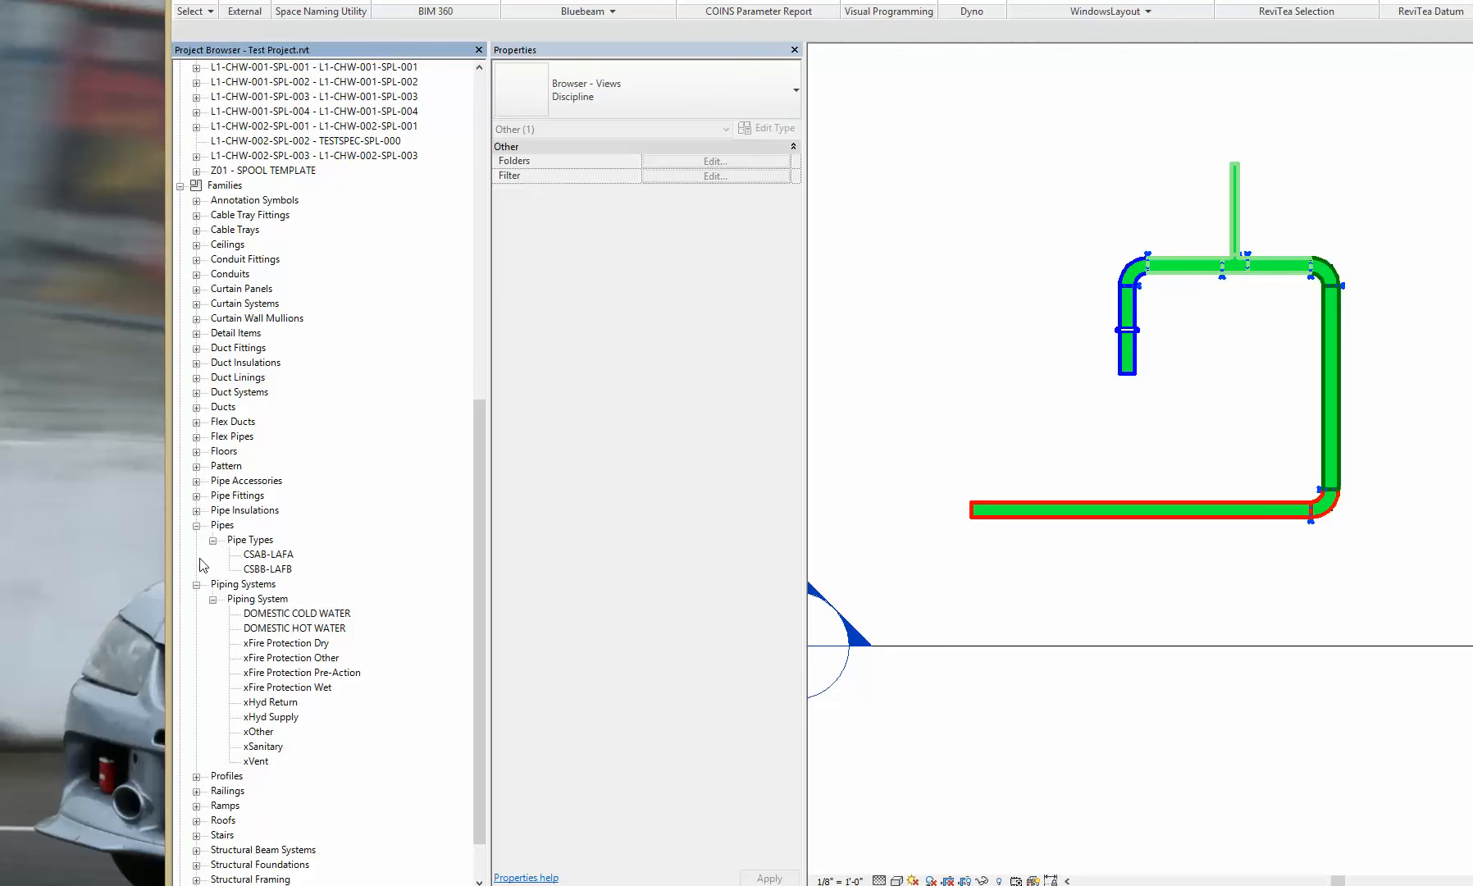
{"action": "left_click", "coordinate": [243, 539]}
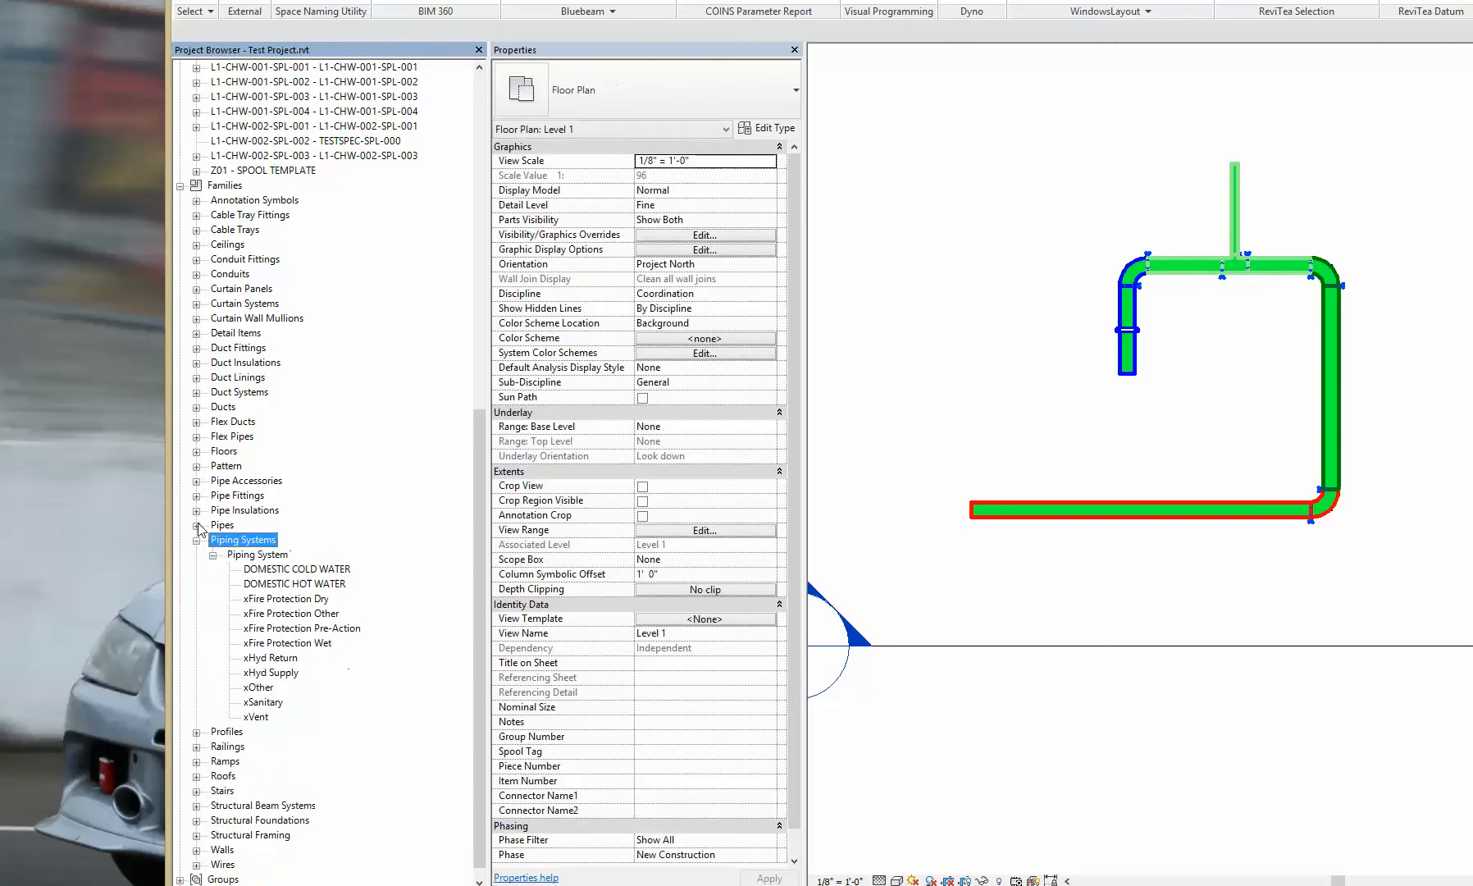
{"action": "left_click", "coordinate": [296, 568]}
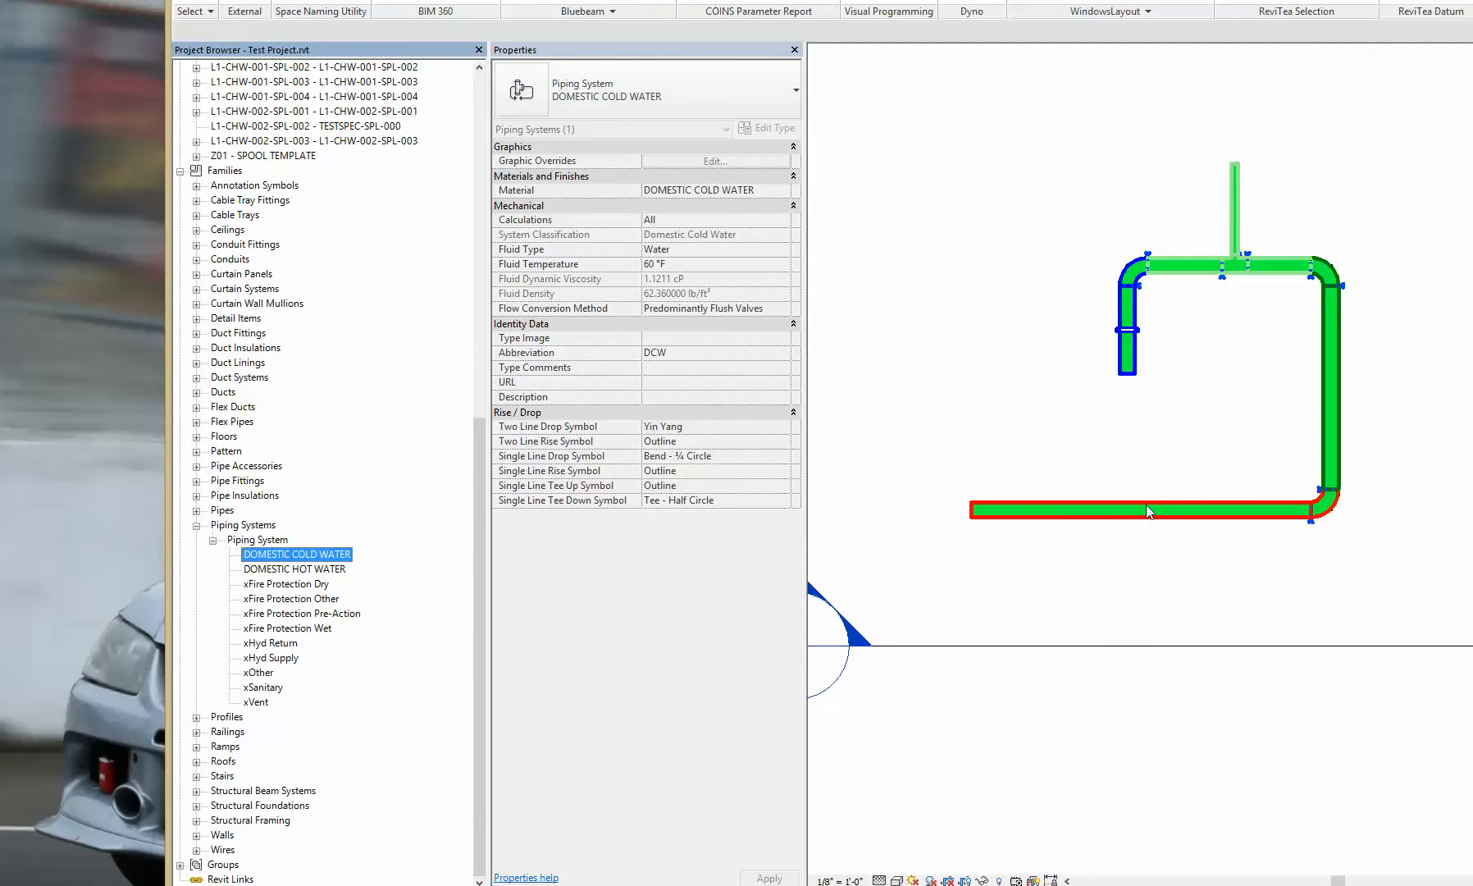
{"action": "mouse_move", "coordinate": [1263, 423]}
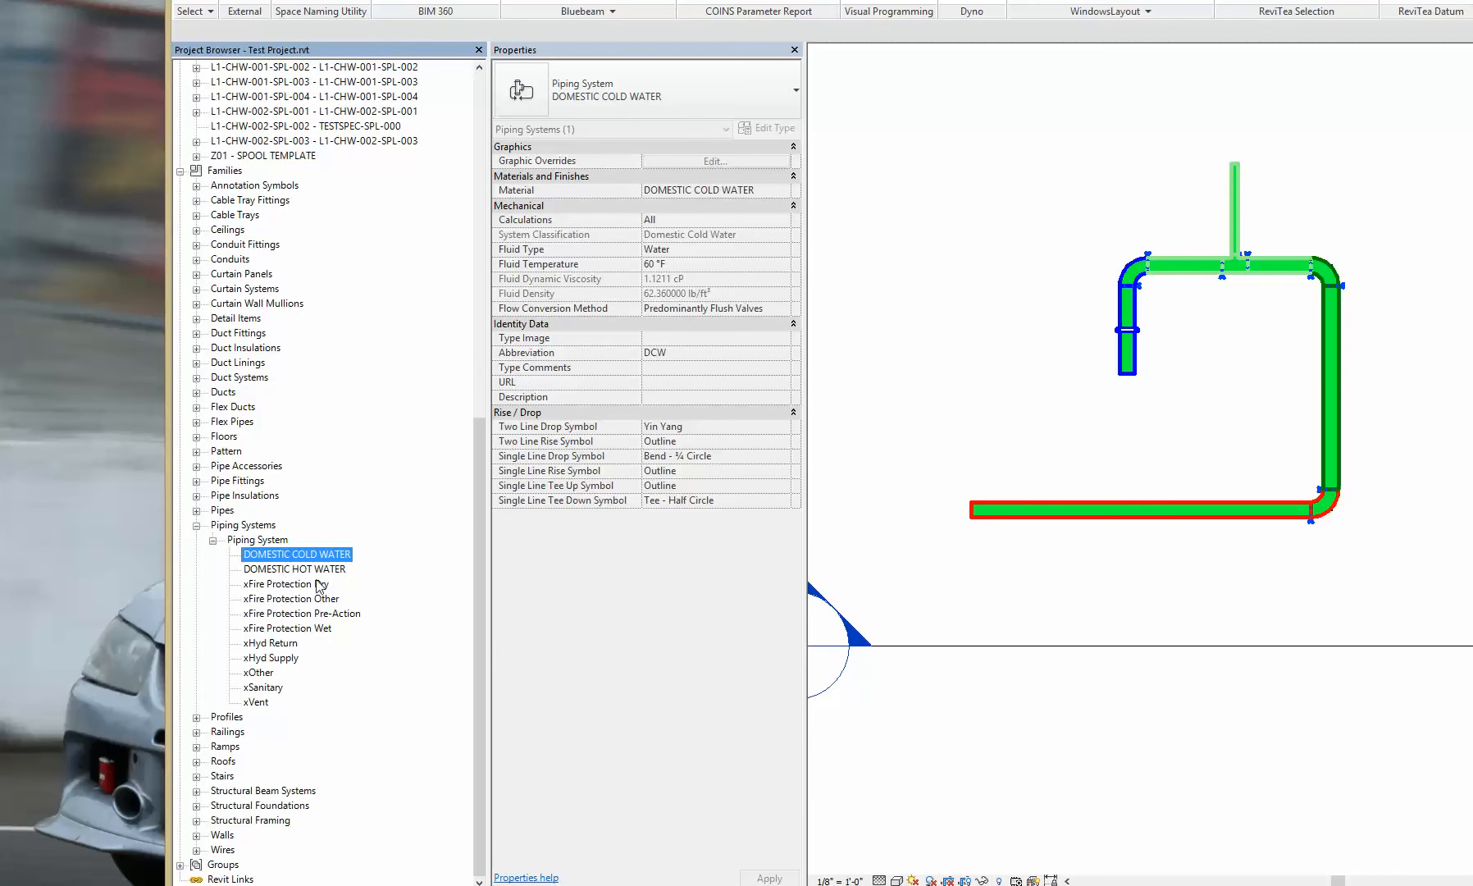
Step: Open DOMESTIC COLD WATER's Type Properties and browse its Material value
{"action": "right_click", "coordinate": [297, 553]}
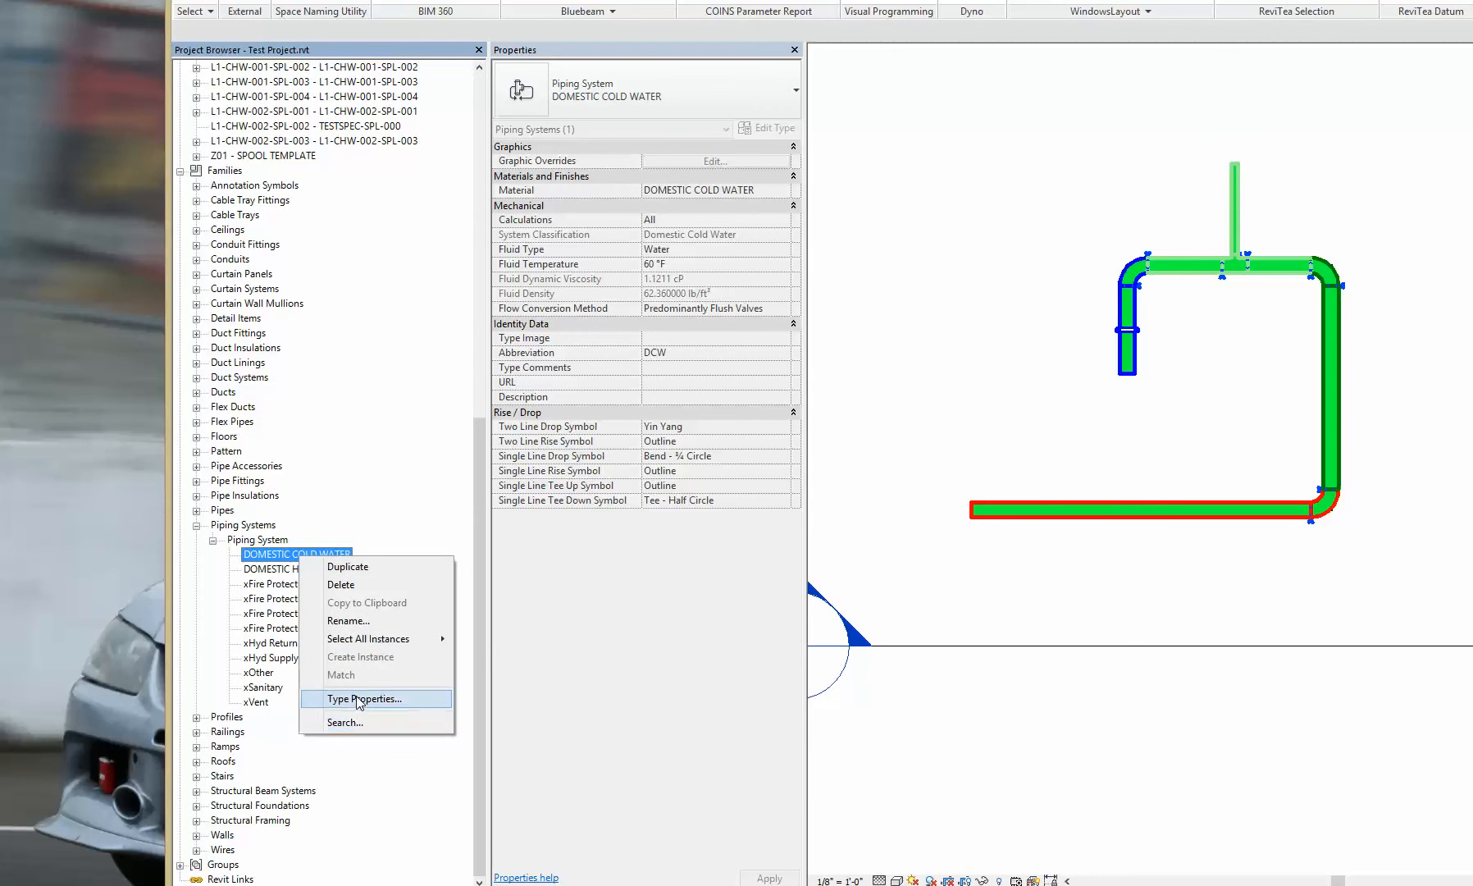
{"action": "left_click", "coordinate": [366, 698]}
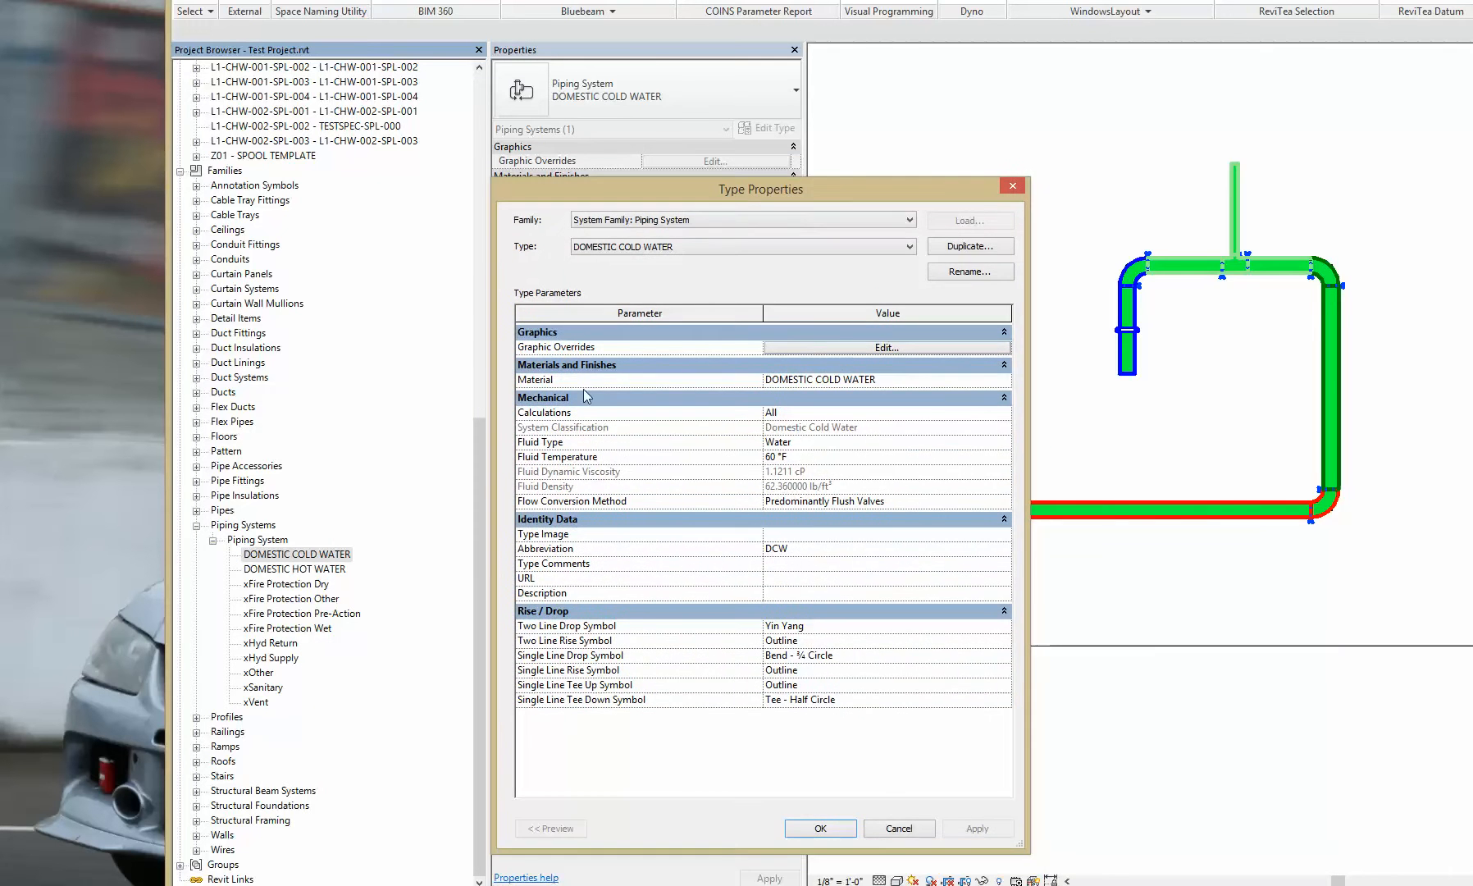
{"action": "left_click", "coordinate": [883, 380]}
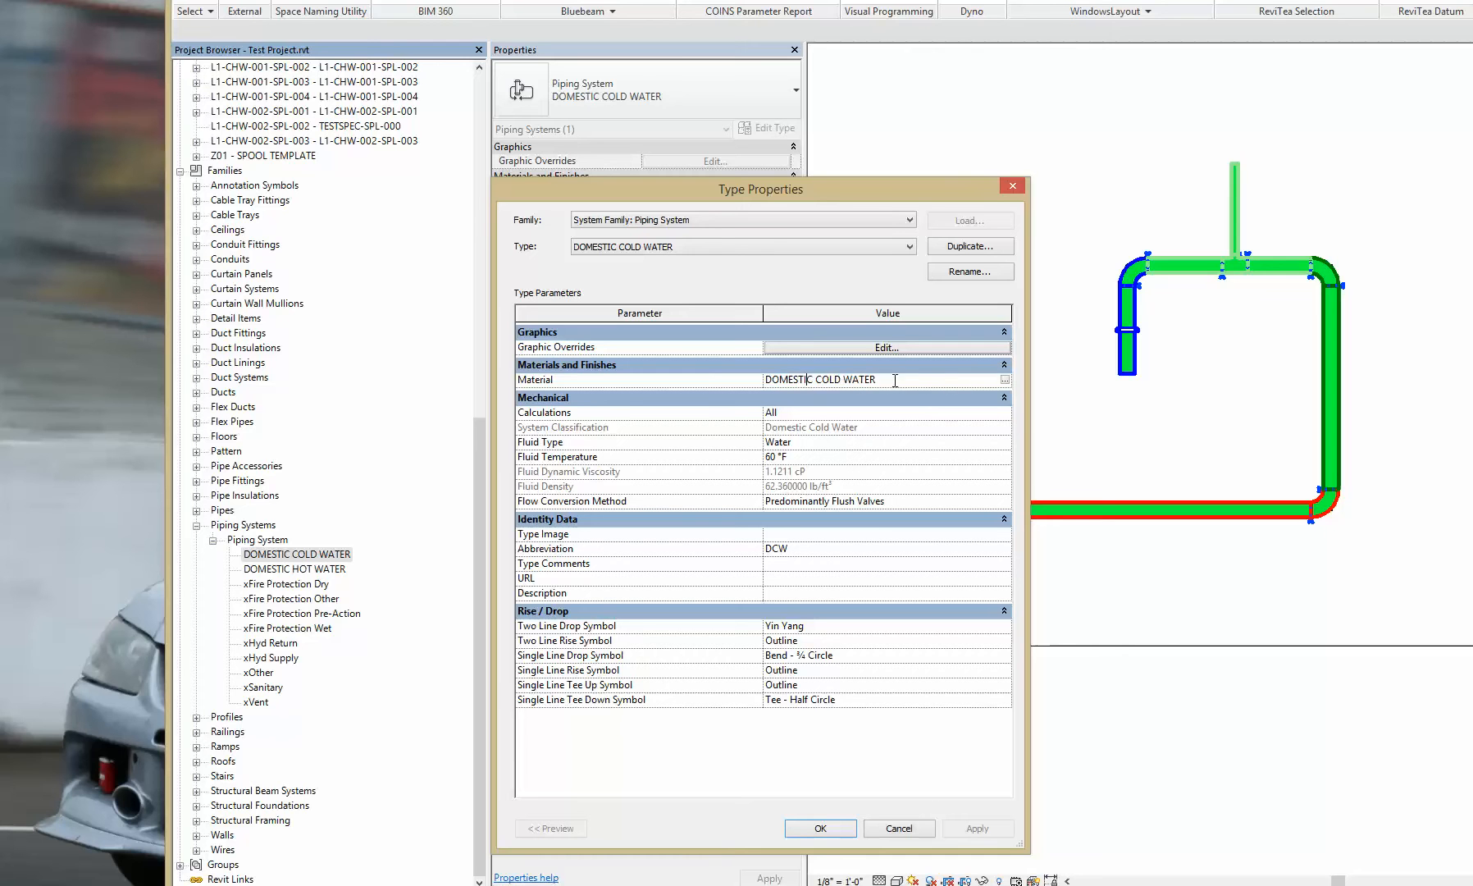
{"action": "triple_click", "coordinate": [820, 380]}
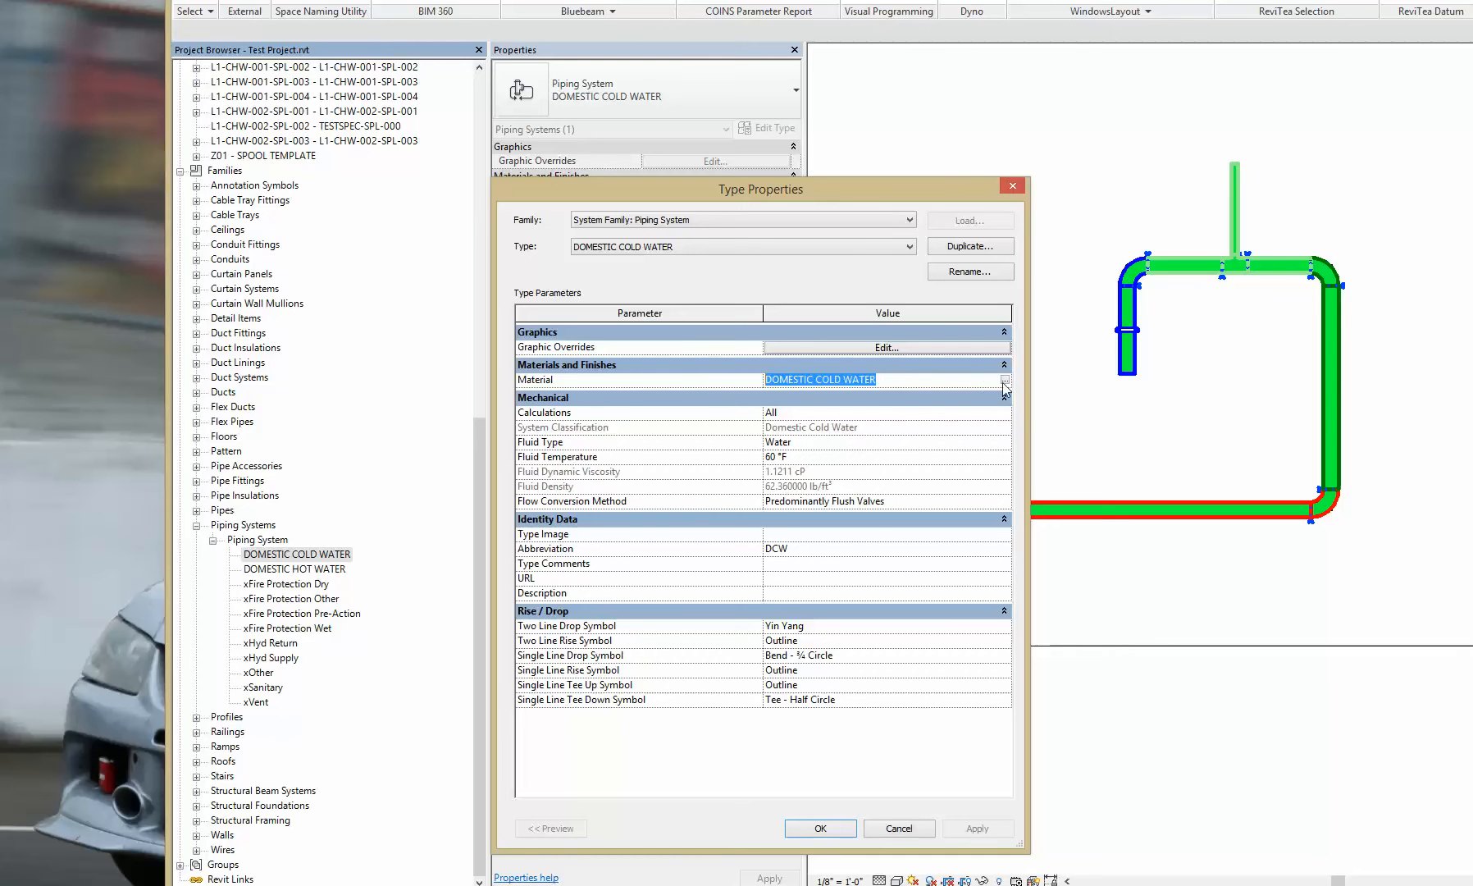
{"action": "left_click", "coordinate": [1003, 386]}
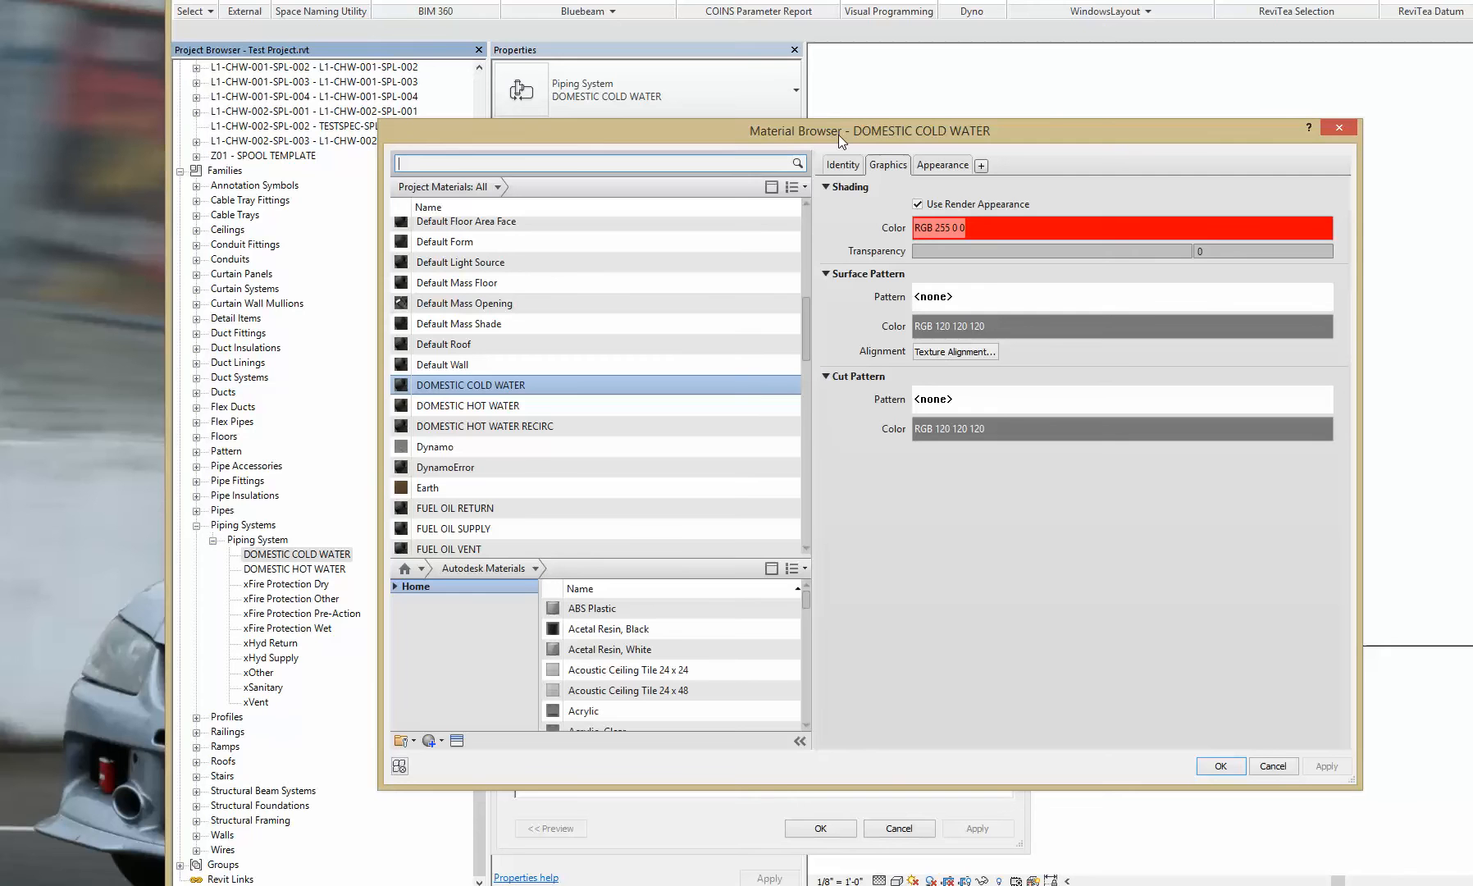
{"action": "mouse_move", "coordinate": [479, 396]}
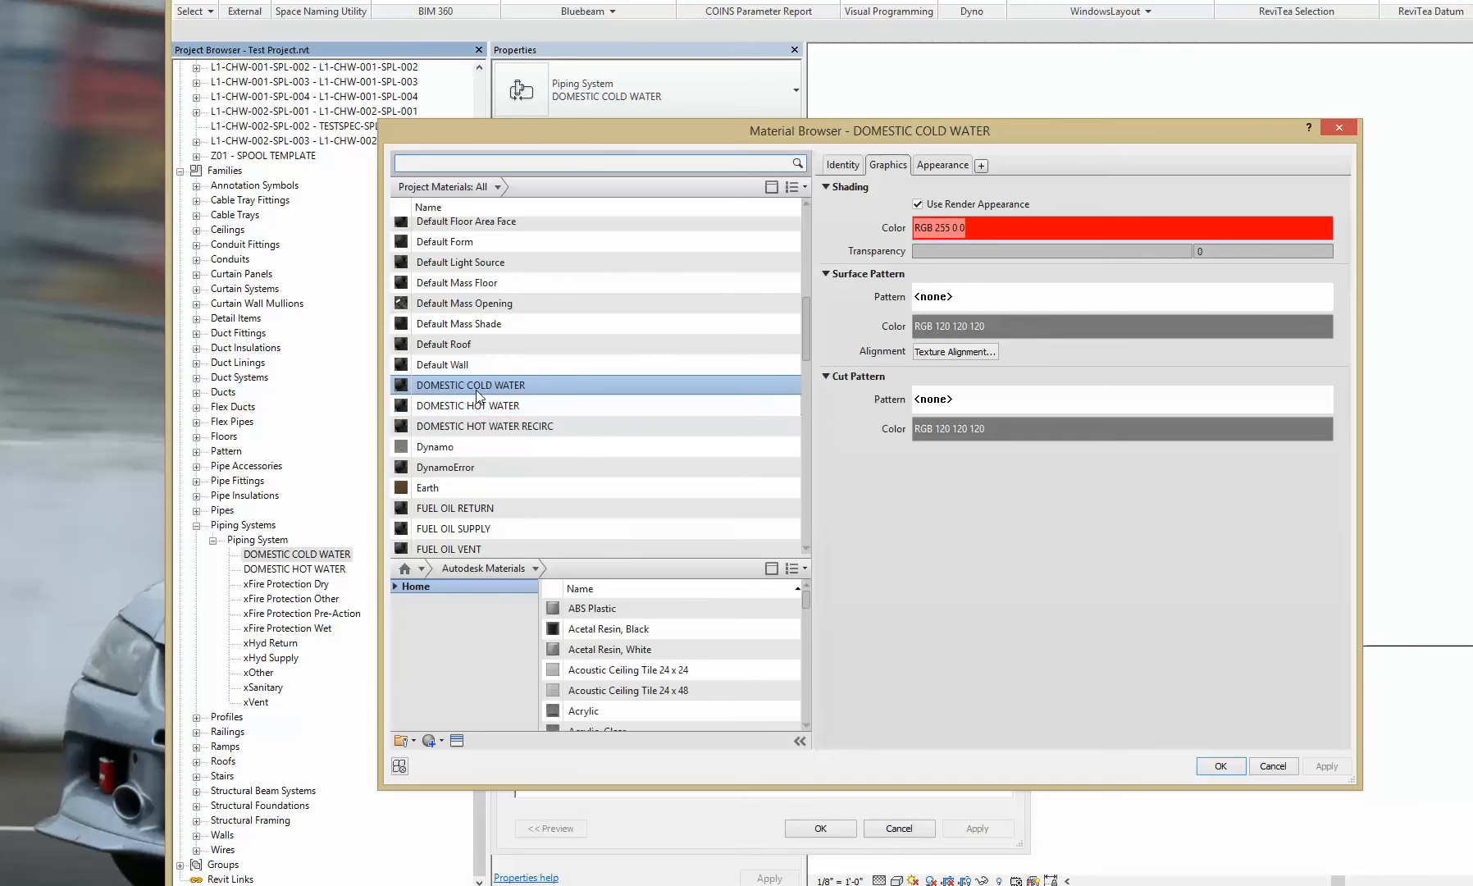
Step: Select the DOMESTIC COLD WATER material and switch the material list to text view and back
{"action": "left_click", "coordinate": [593, 163]}
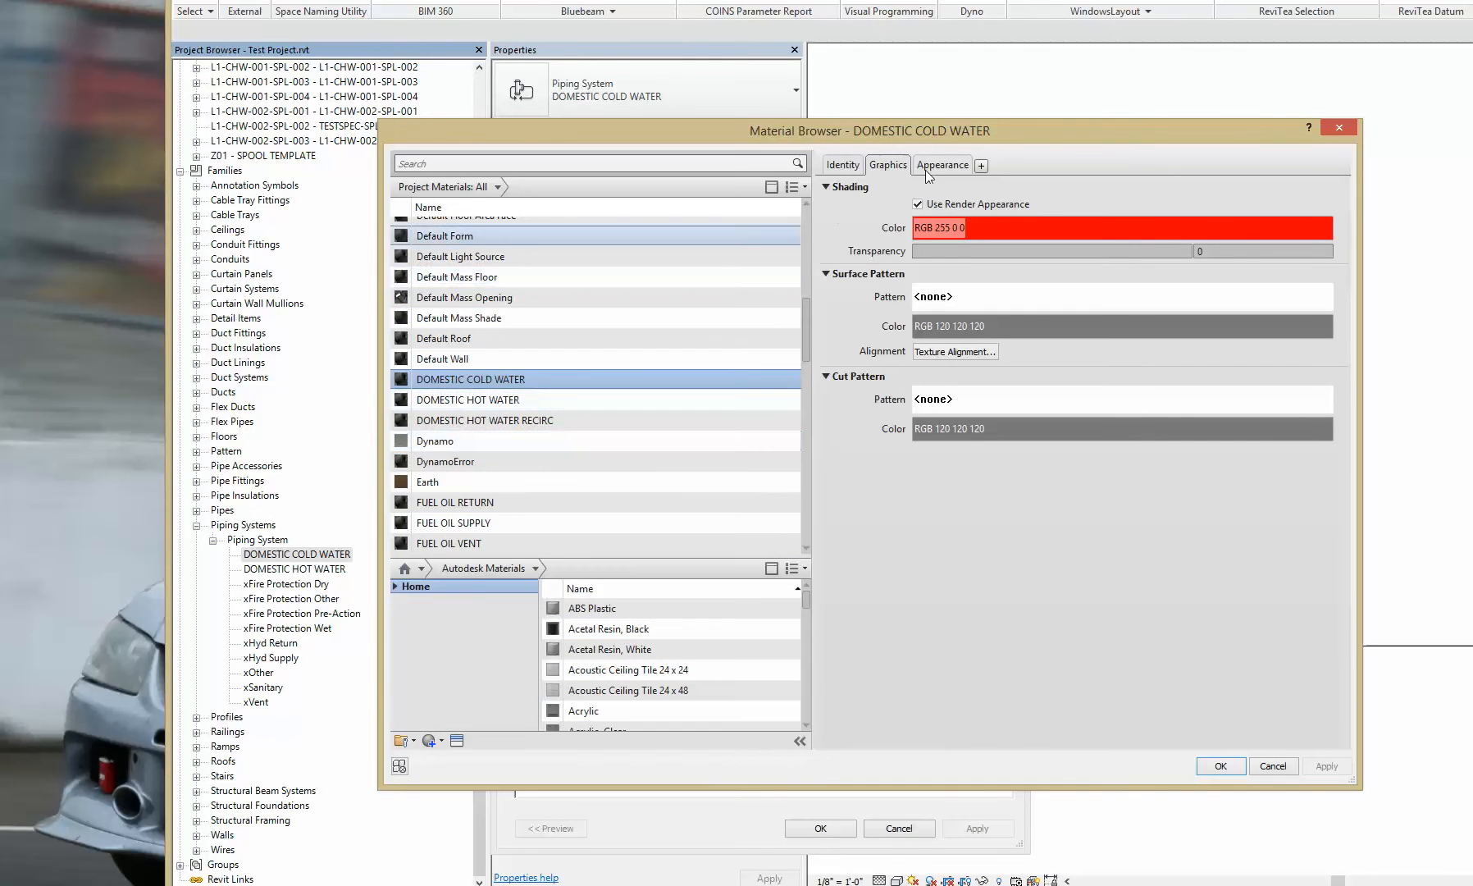
{"action": "left_click", "coordinate": [796, 187]}
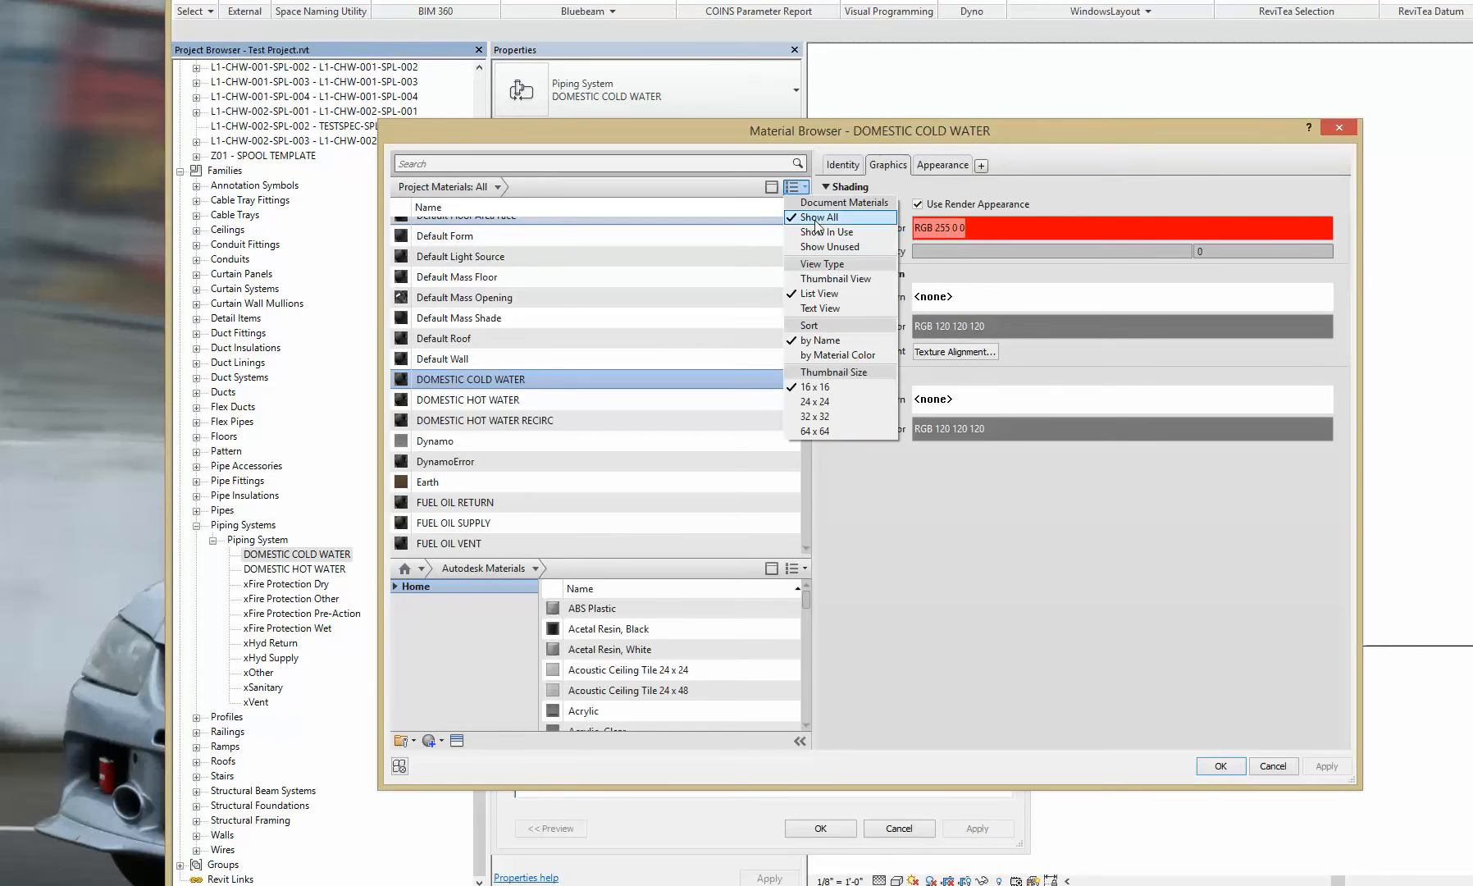
{"action": "mouse_move", "coordinate": [831, 292]}
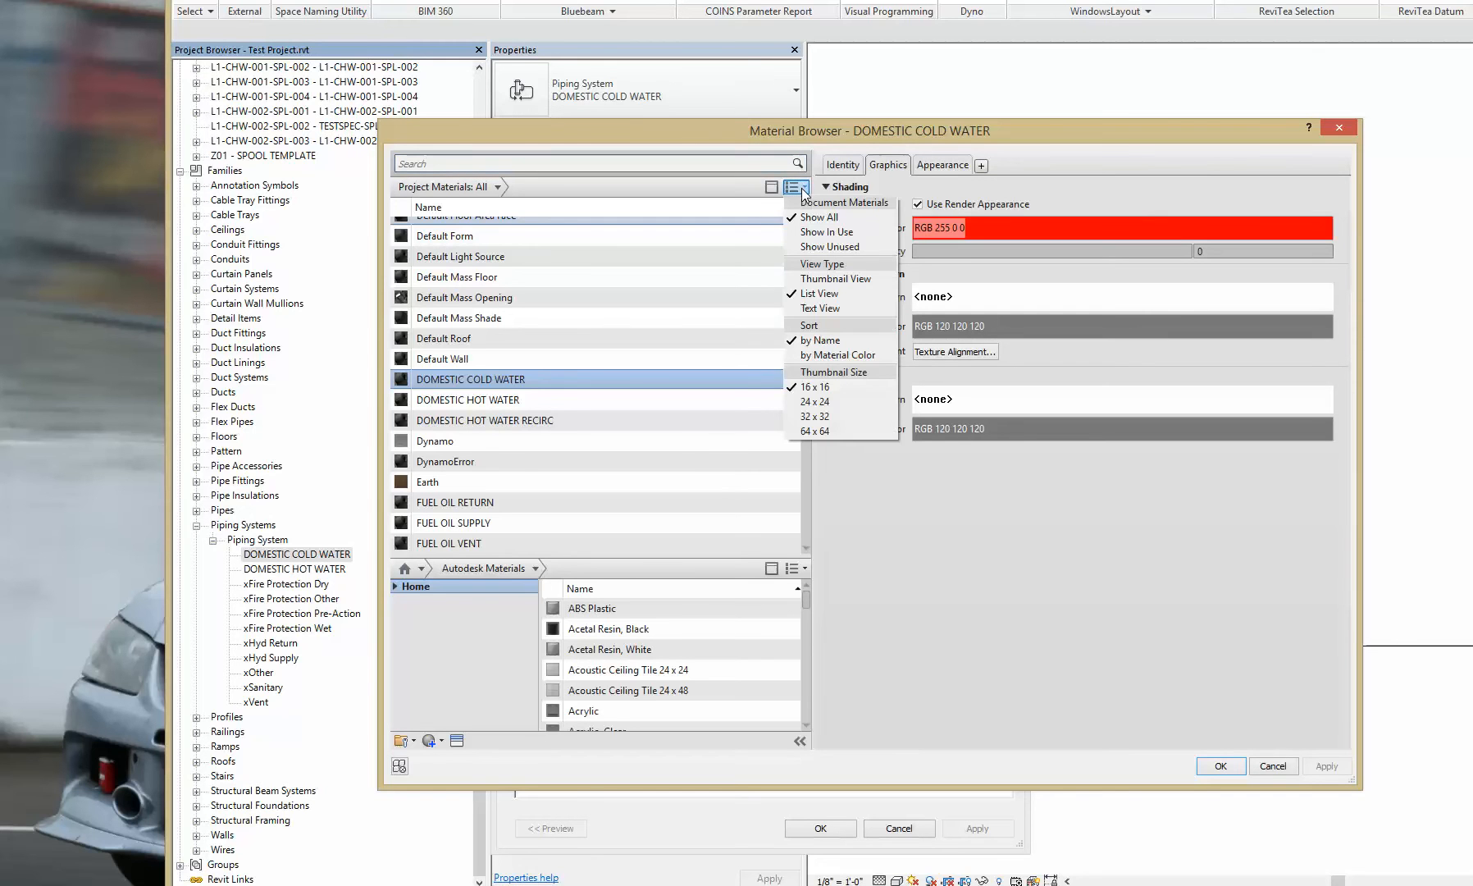
{"action": "left_click", "coordinate": [819, 309]}
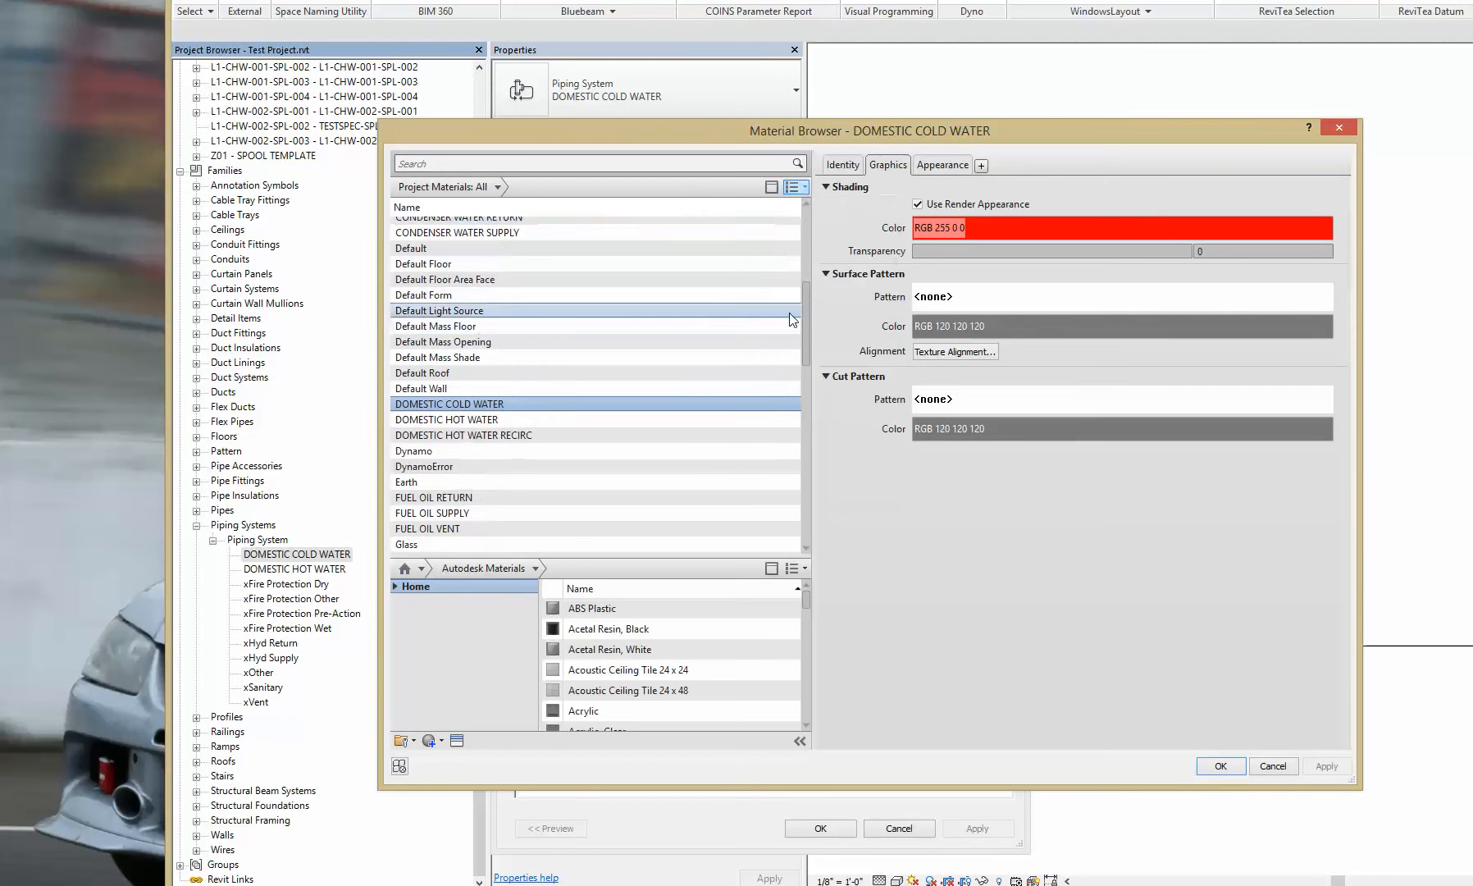
{"action": "left_click", "coordinate": [795, 187]}
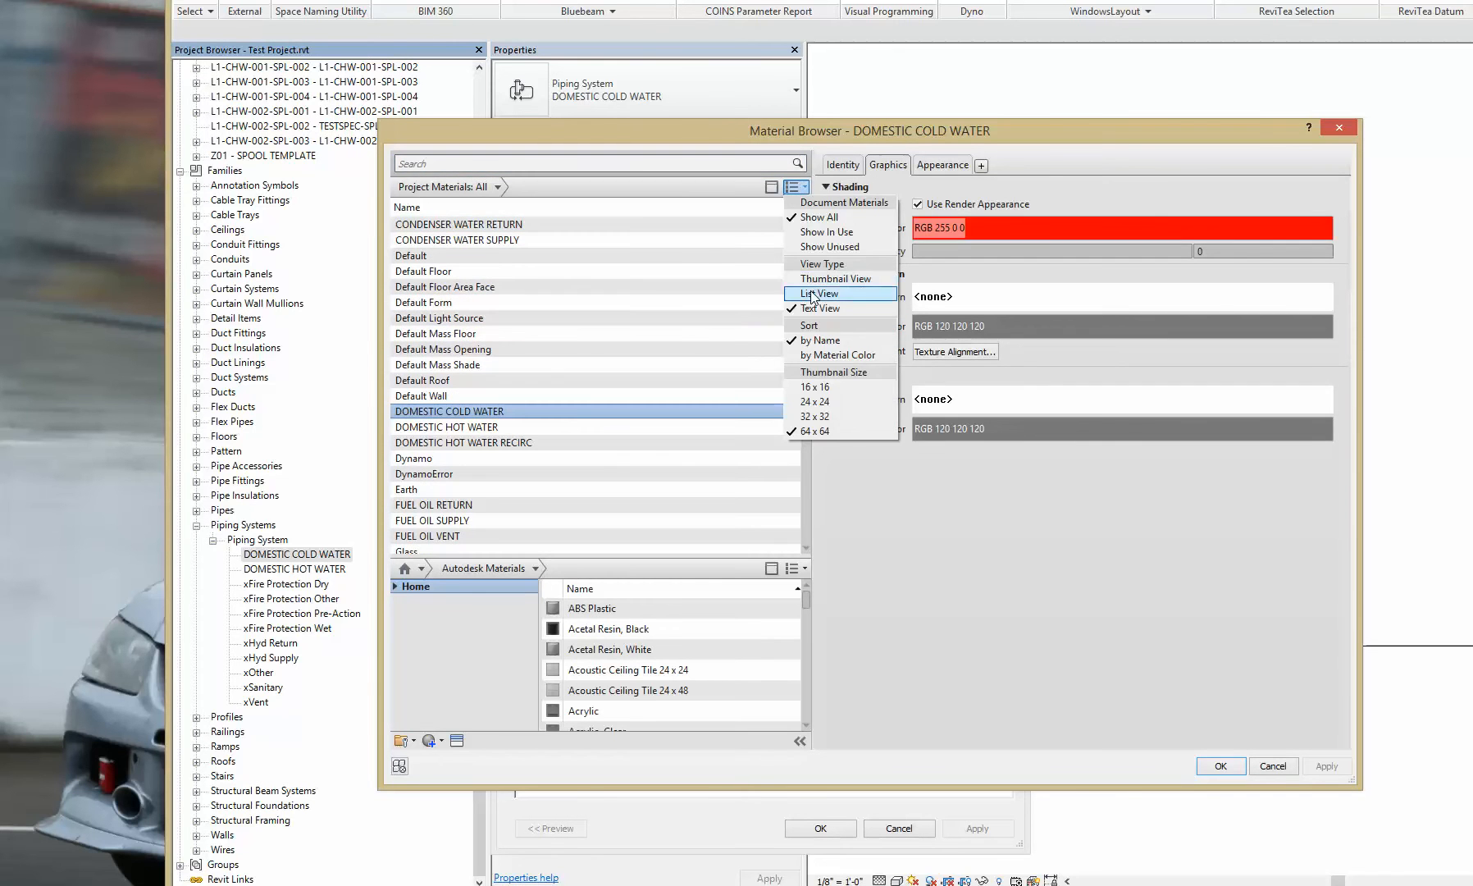
{"action": "left_click", "coordinate": [821, 293]}
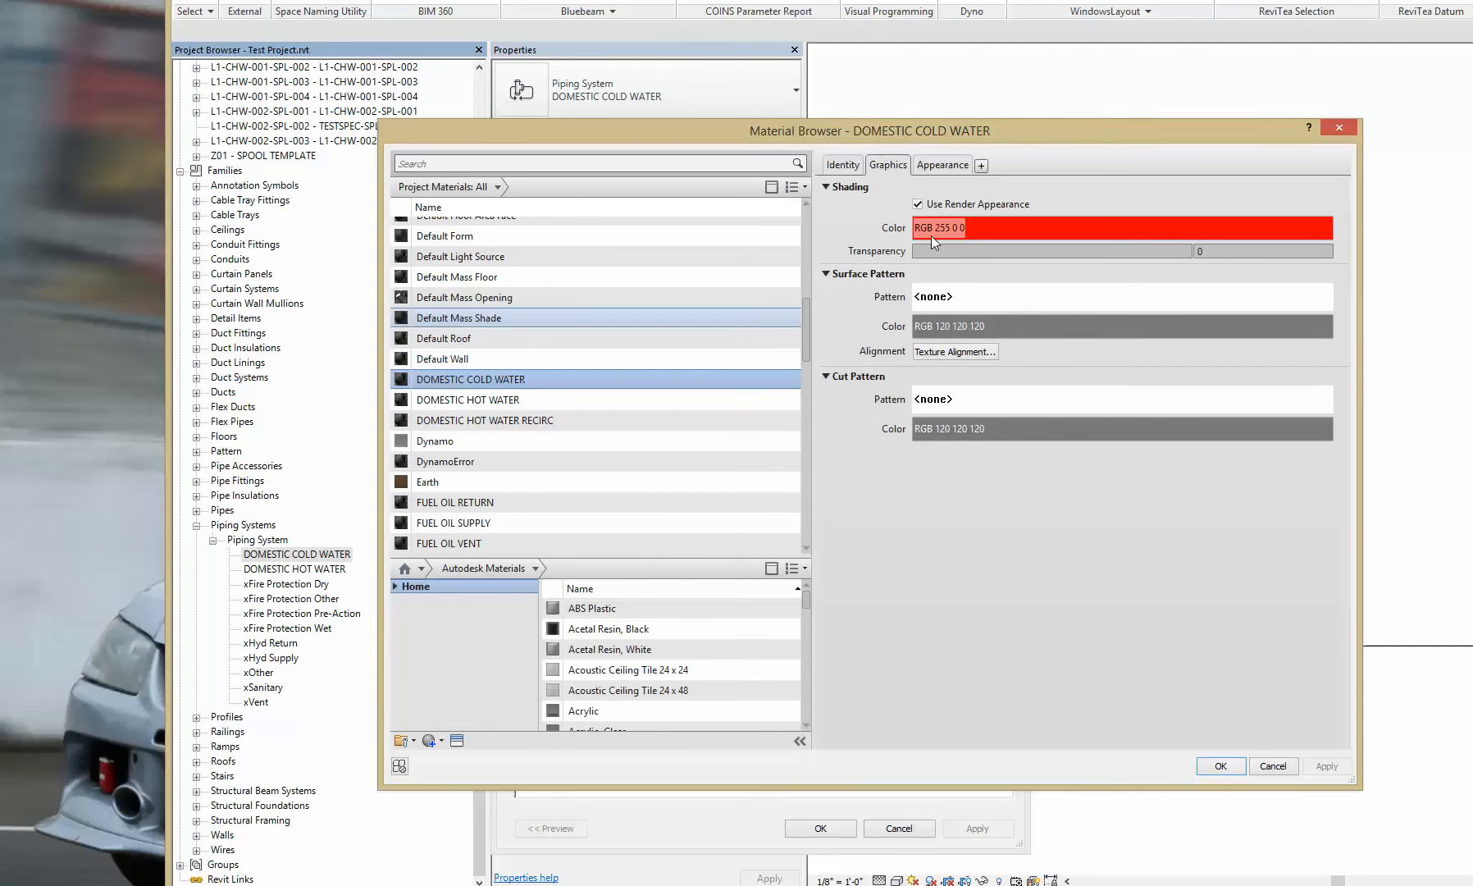
Step: Toggle Use Render Appearance off and back on, checking the Appearance and Graphics settings
{"action": "left_click", "coordinate": [917, 204]}
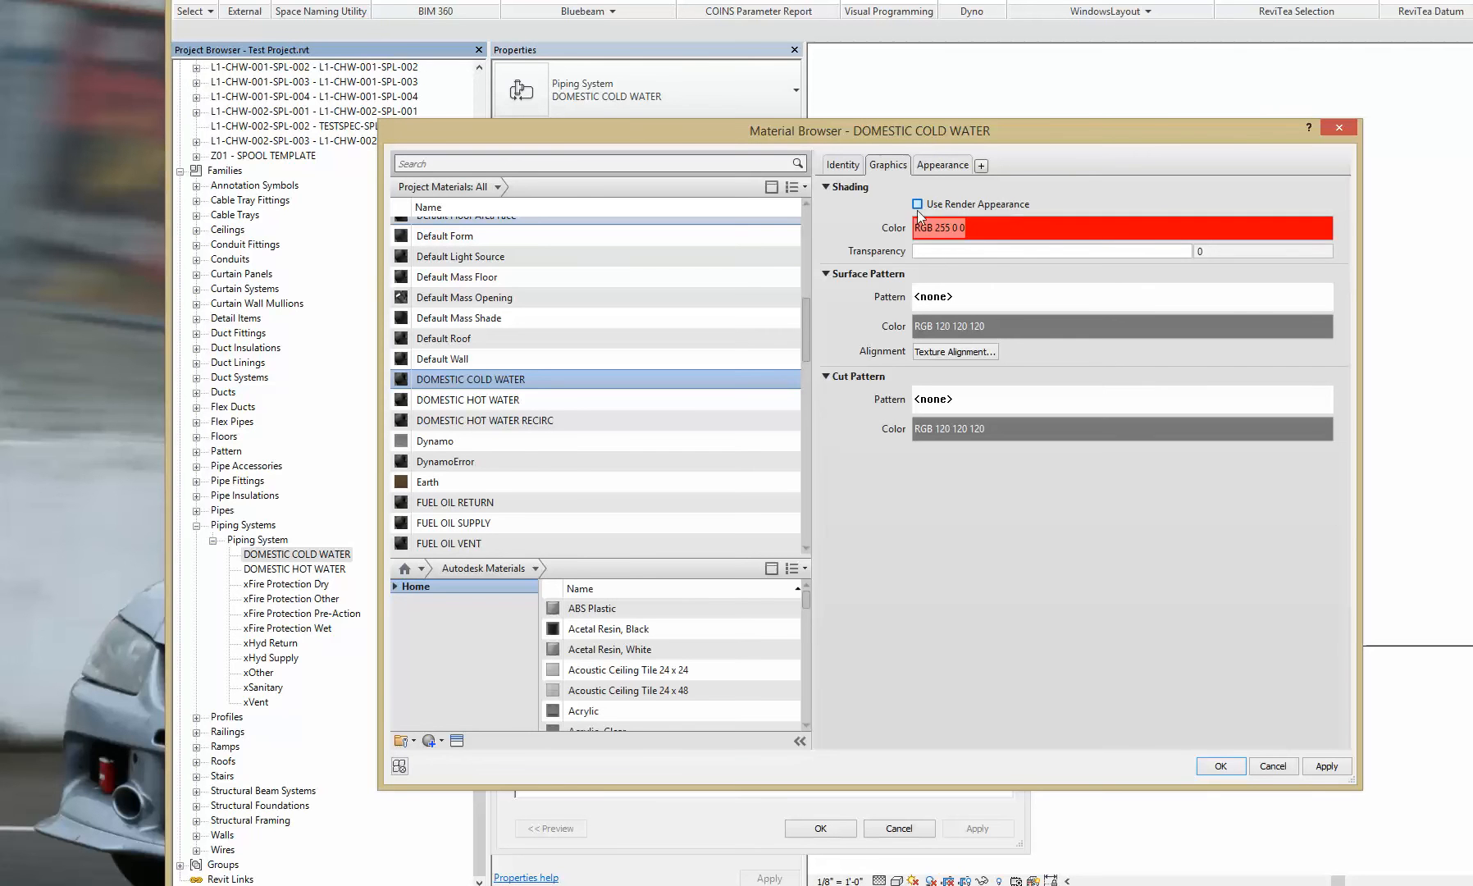
{"action": "left_click", "coordinate": [917, 204]}
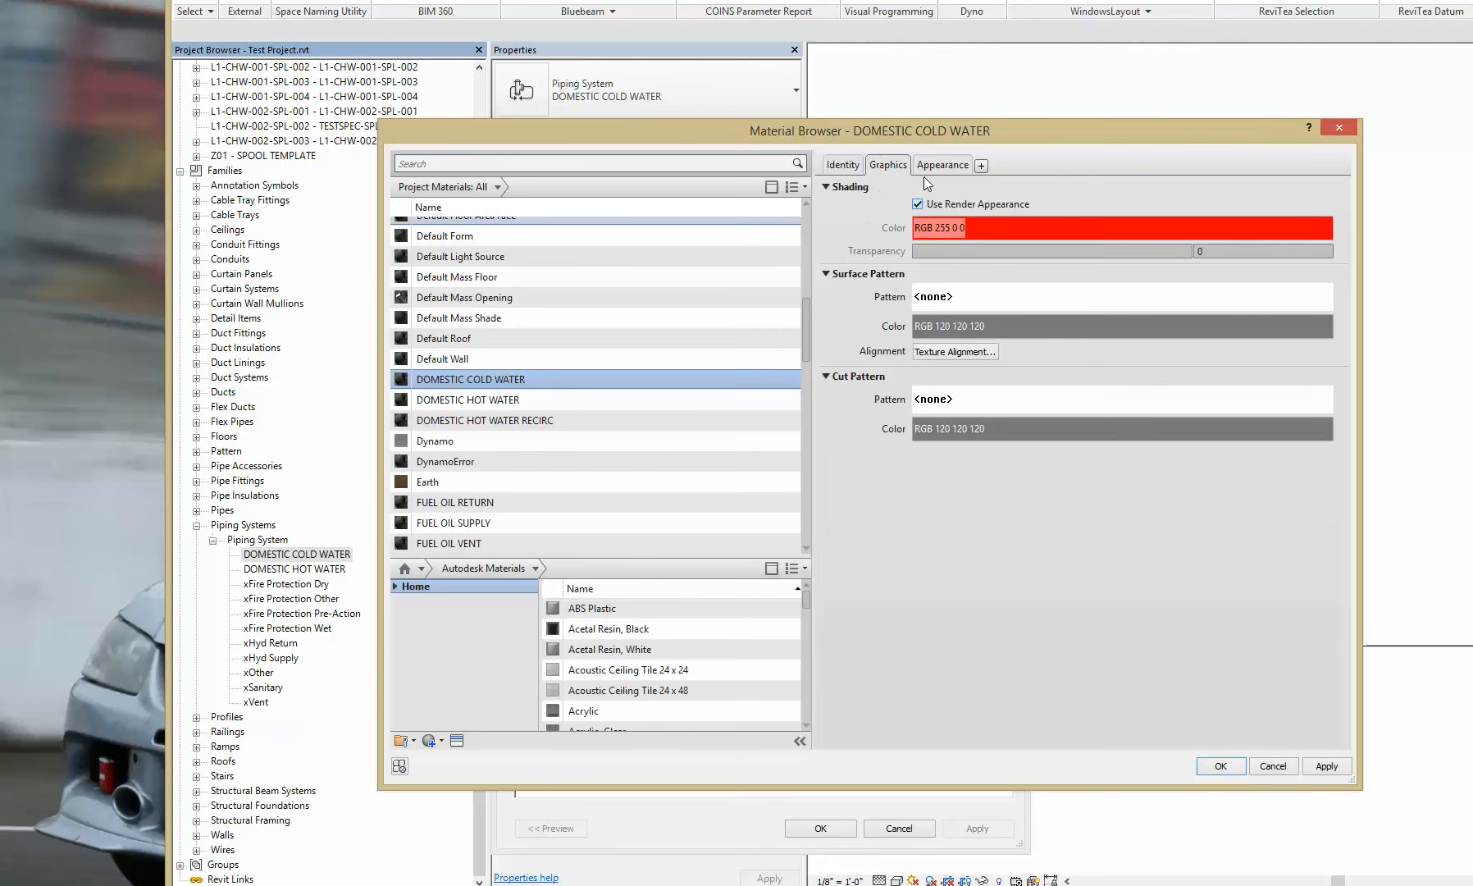
{"action": "mouse_move", "coordinate": [942, 165]}
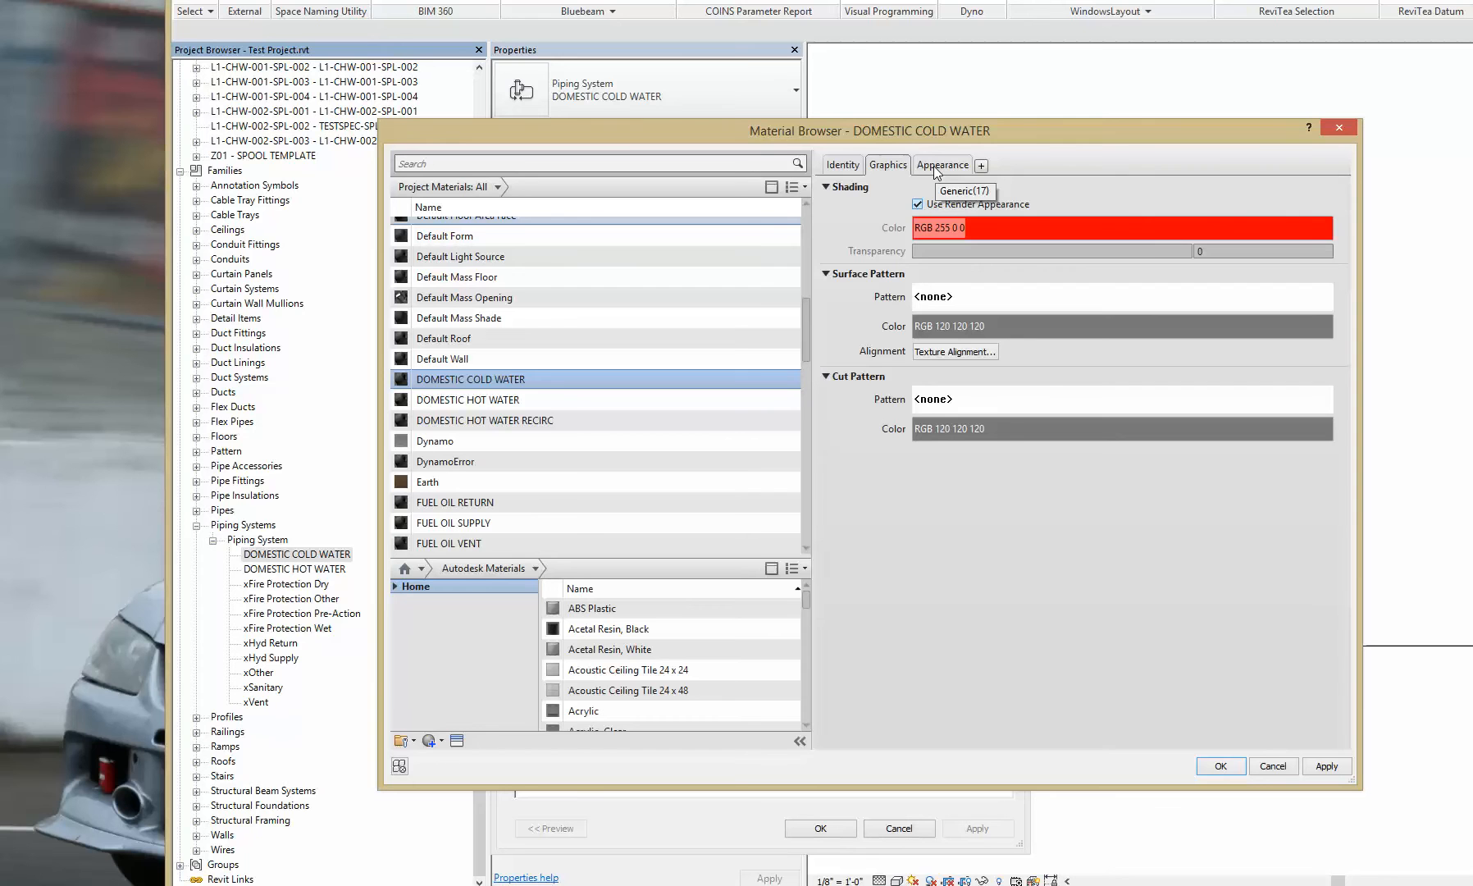
{"action": "left_click", "coordinate": [942, 164]}
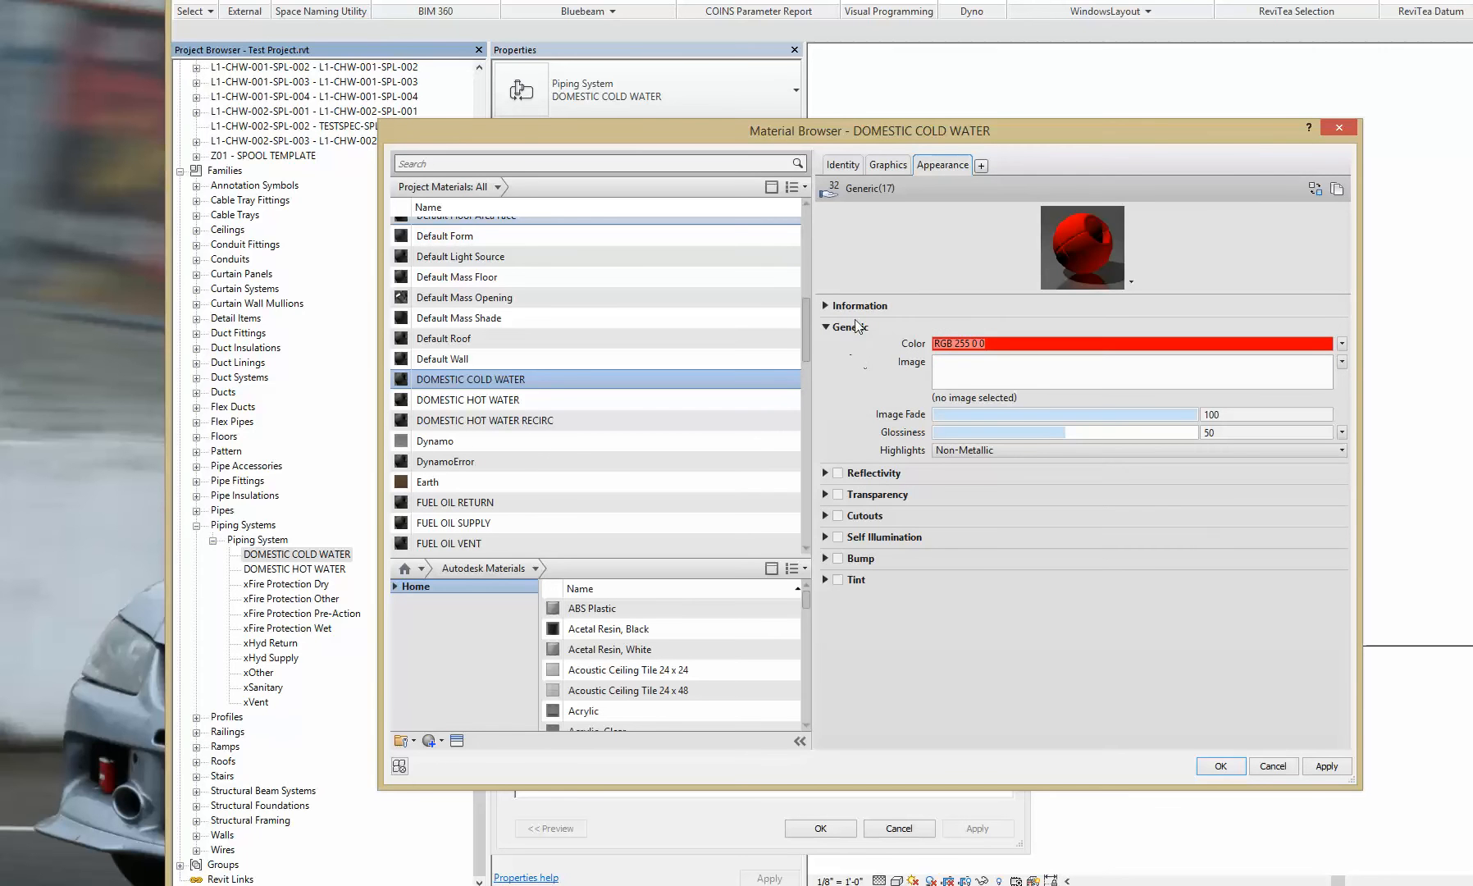
{"action": "mouse_move", "coordinate": [908, 331]}
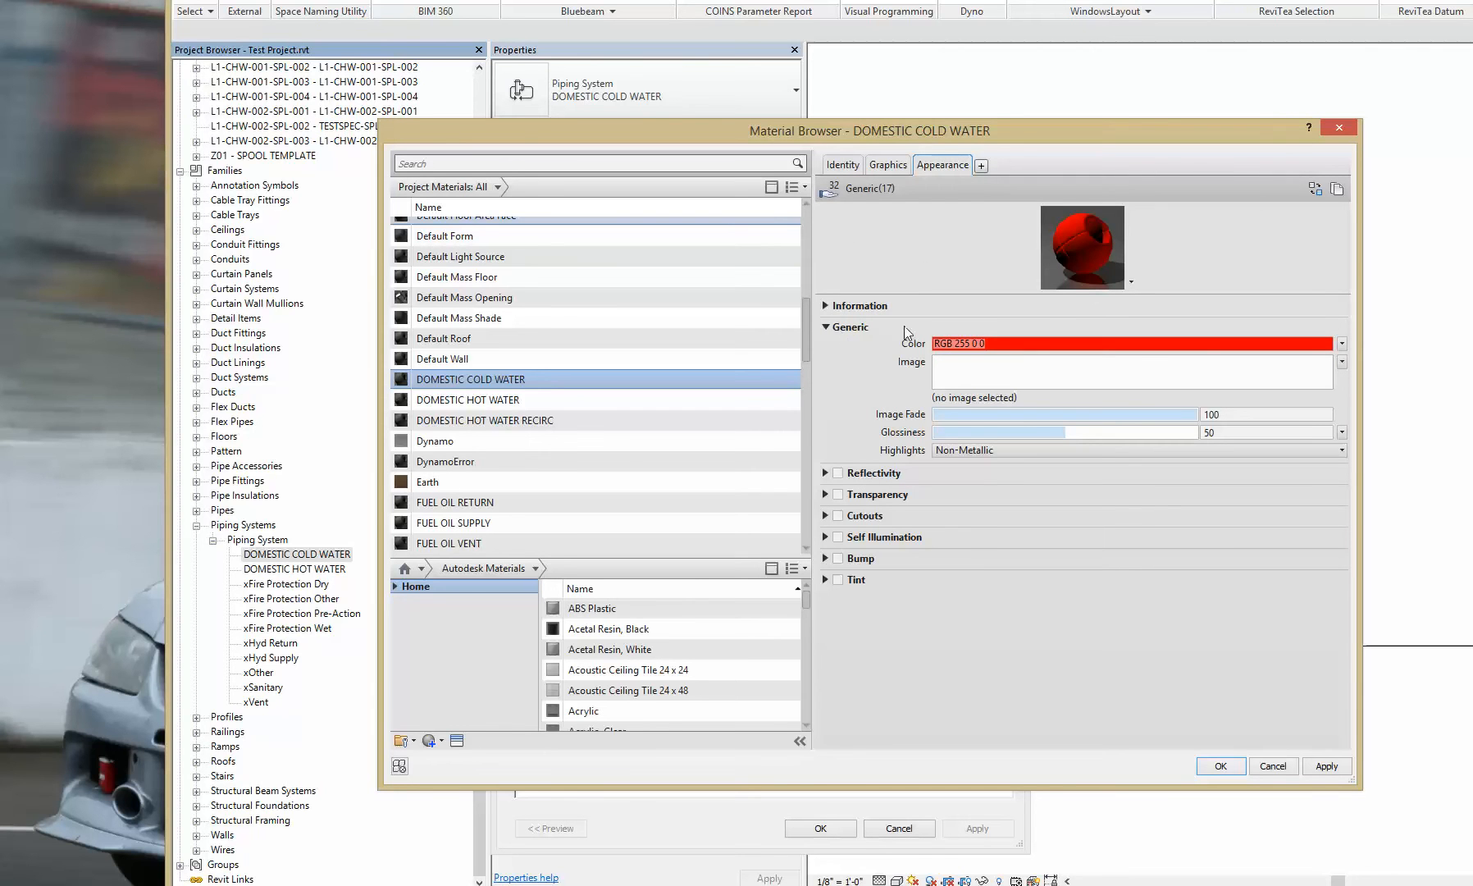
{"action": "mouse_move", "coordinate": [981, 344]}
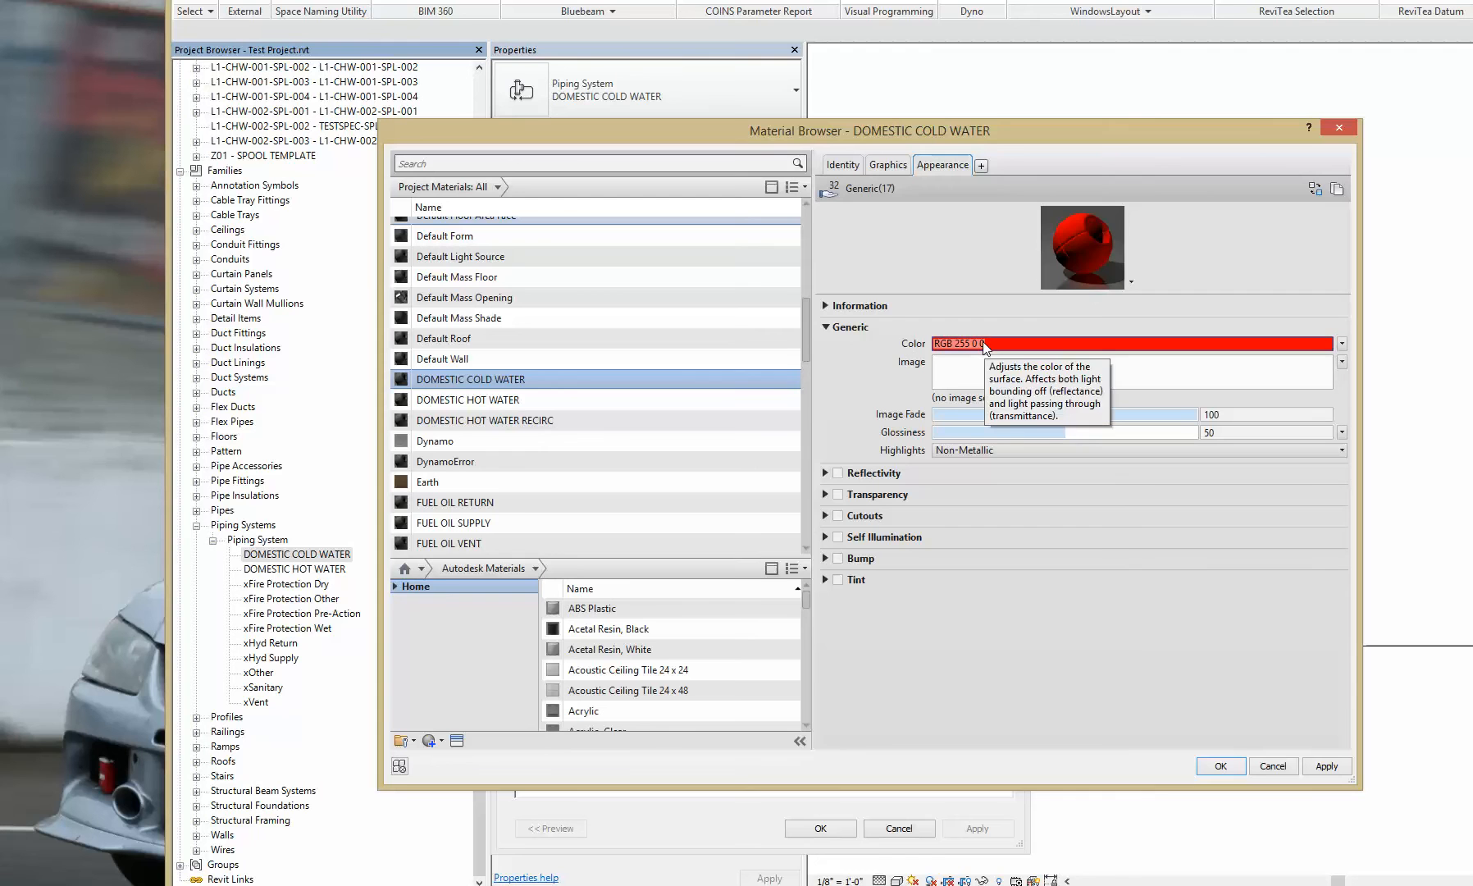
{"action": "left_click", "coordinate": [886, 164]}
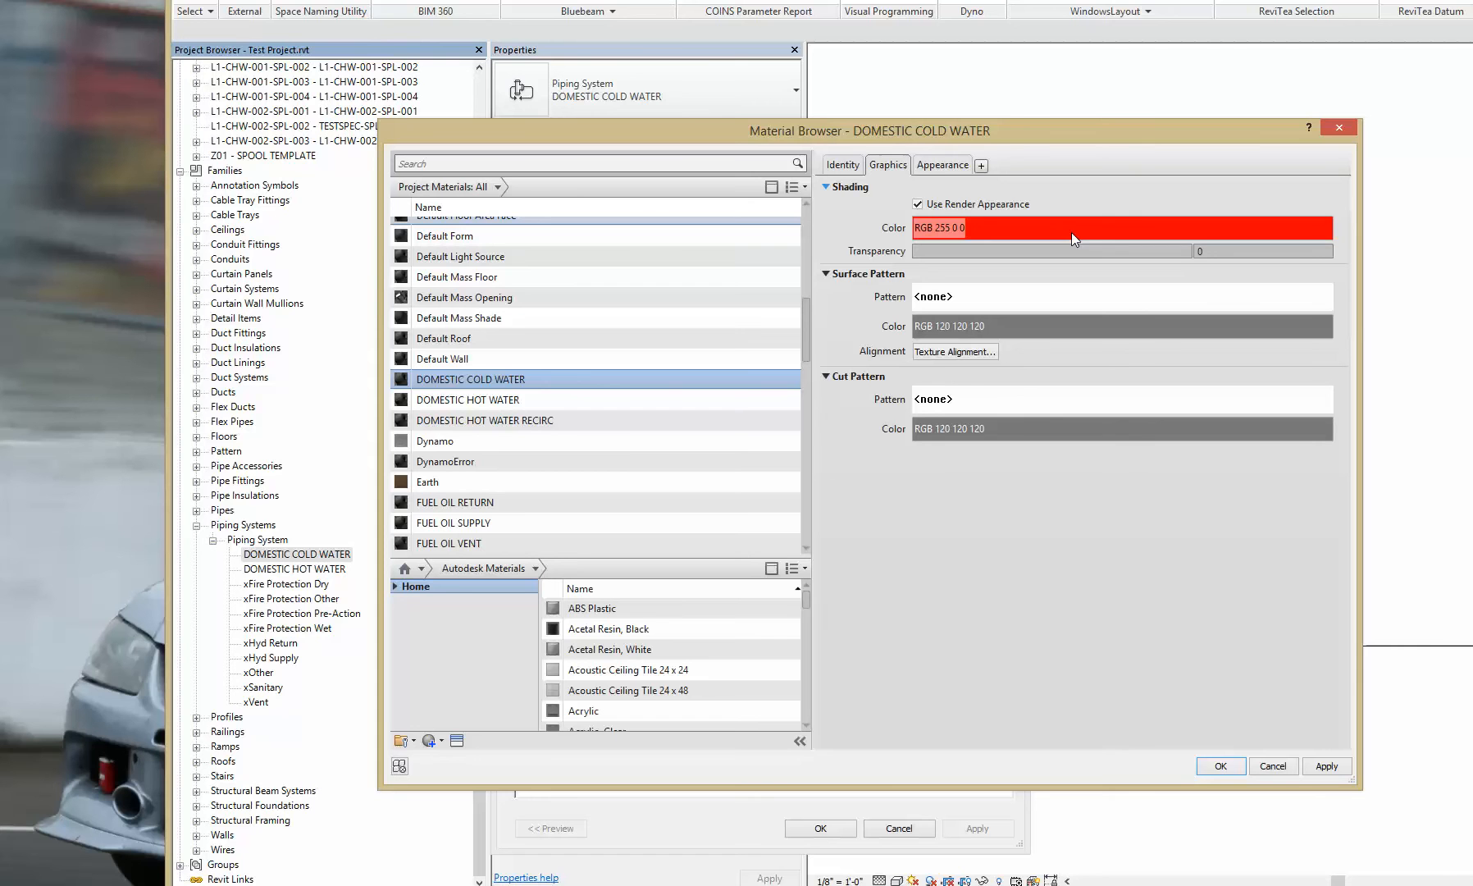
{"action": "mouse_move", "coordinate": [917, 205]}
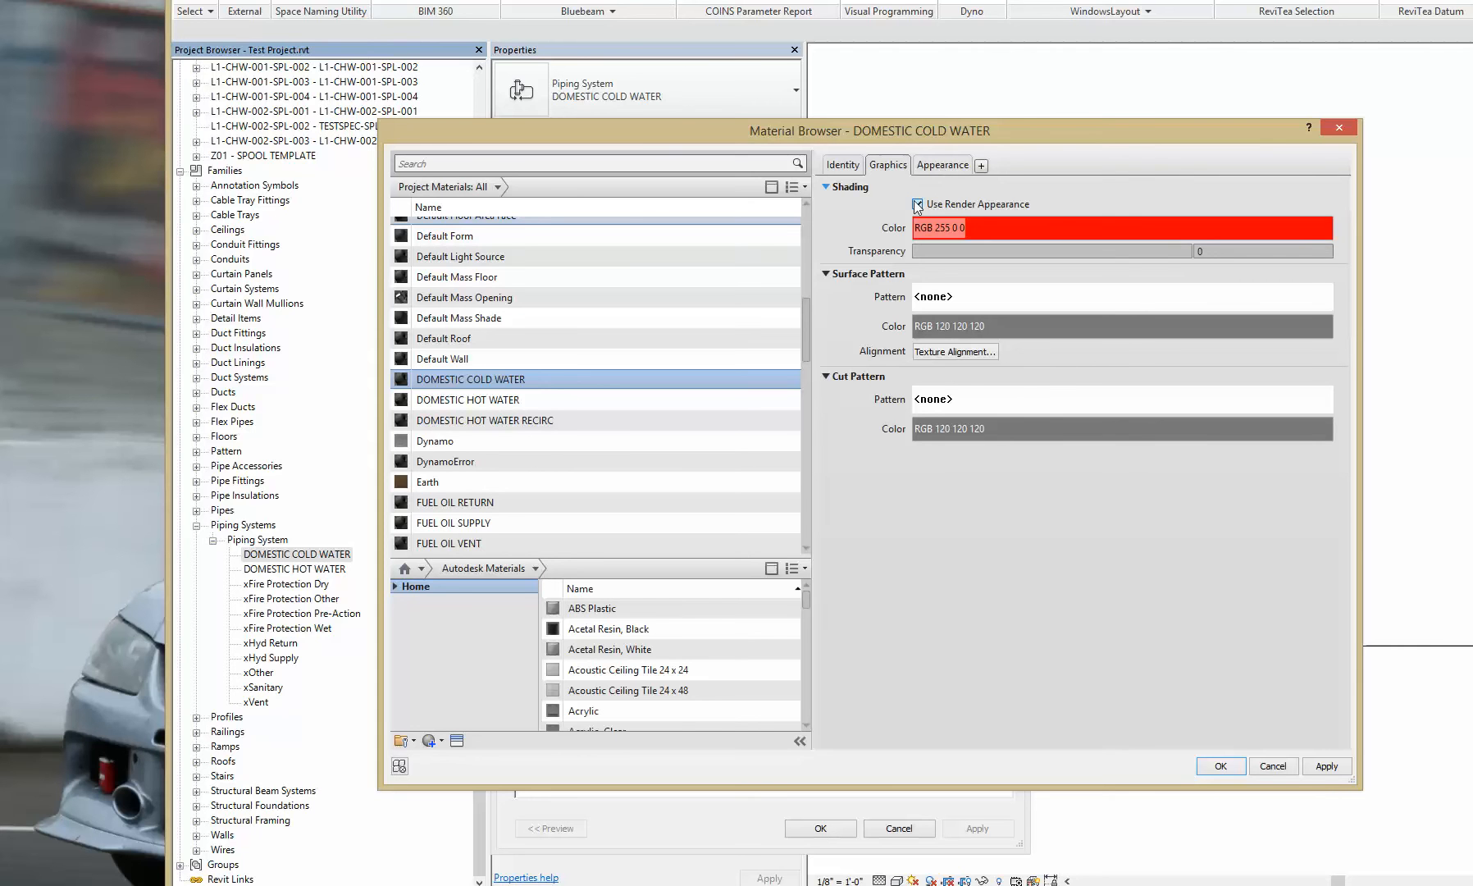
{"action": "left_click", "coordinate": [941, 164]}
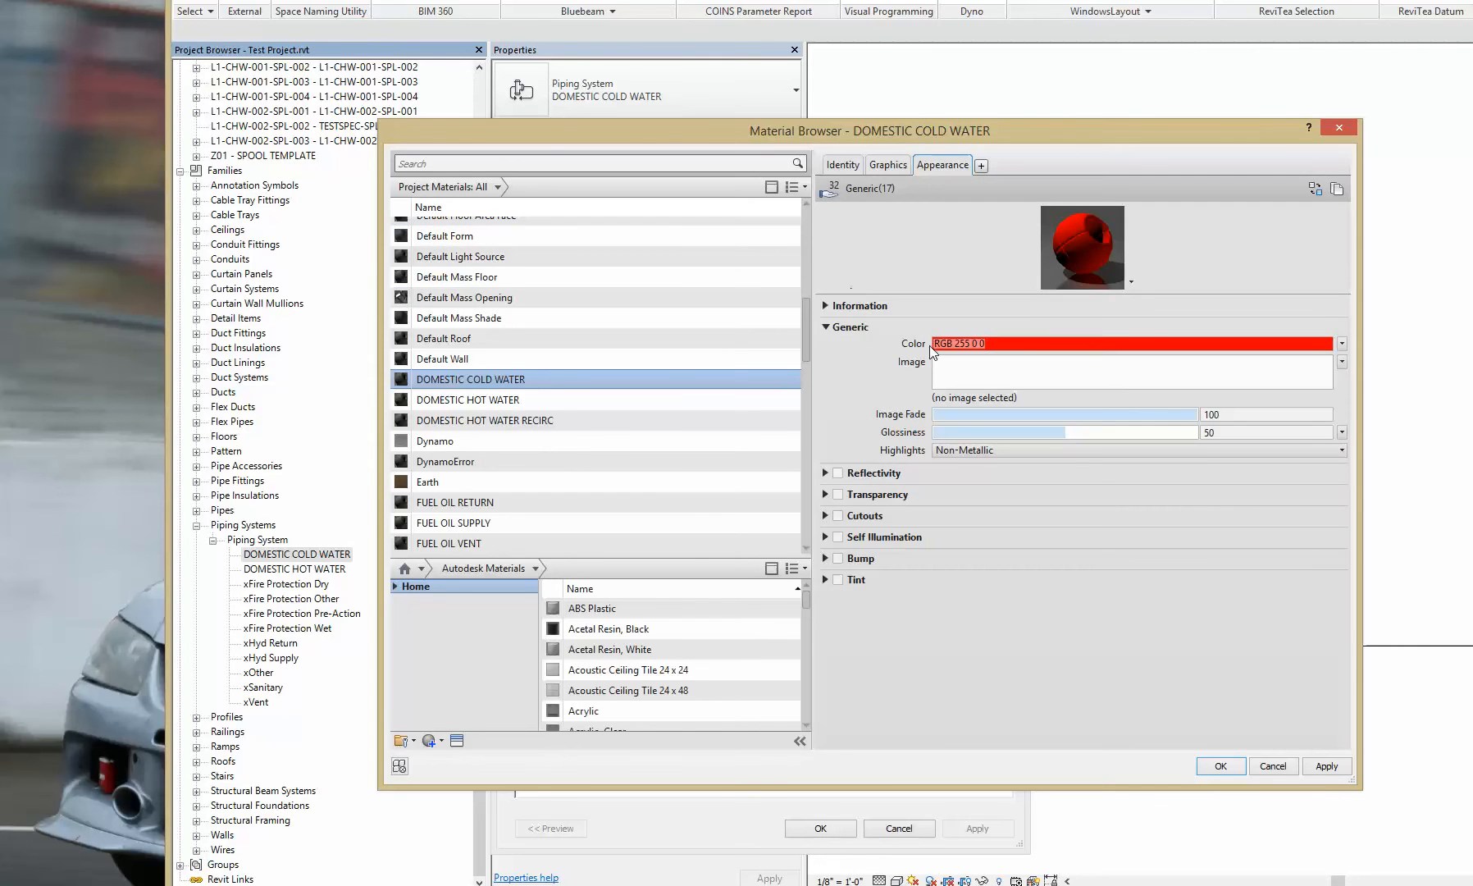
Step: Change the DOMESTIC COLD WATER appearance colour to cyan (RGB 0 255 255)
{"action": "left_click", "coordinate": [1127, 343]}
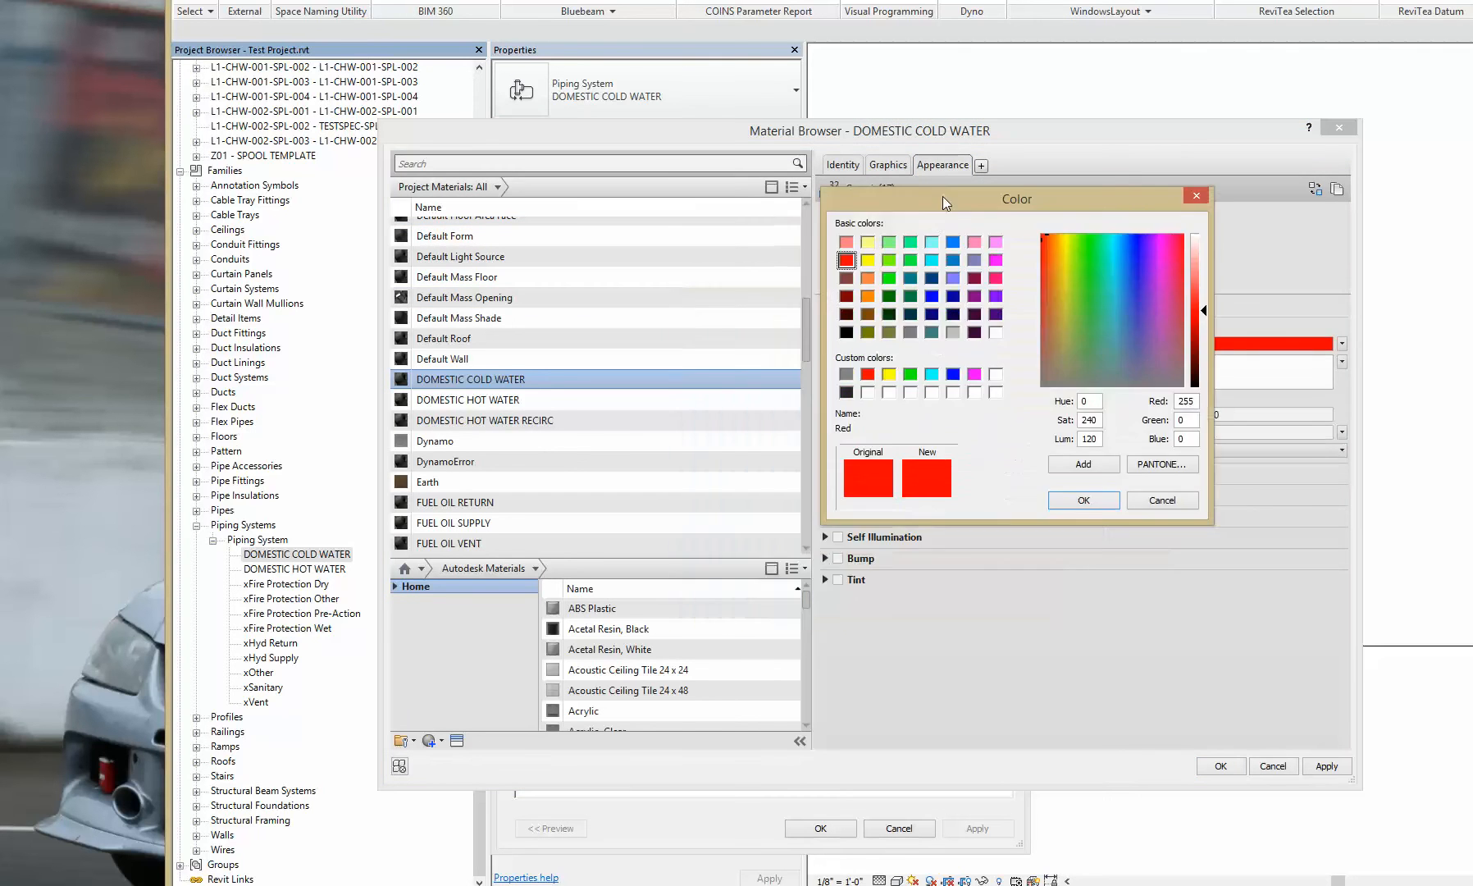
{"action": "left_click", "coordinate": [931, 259]}
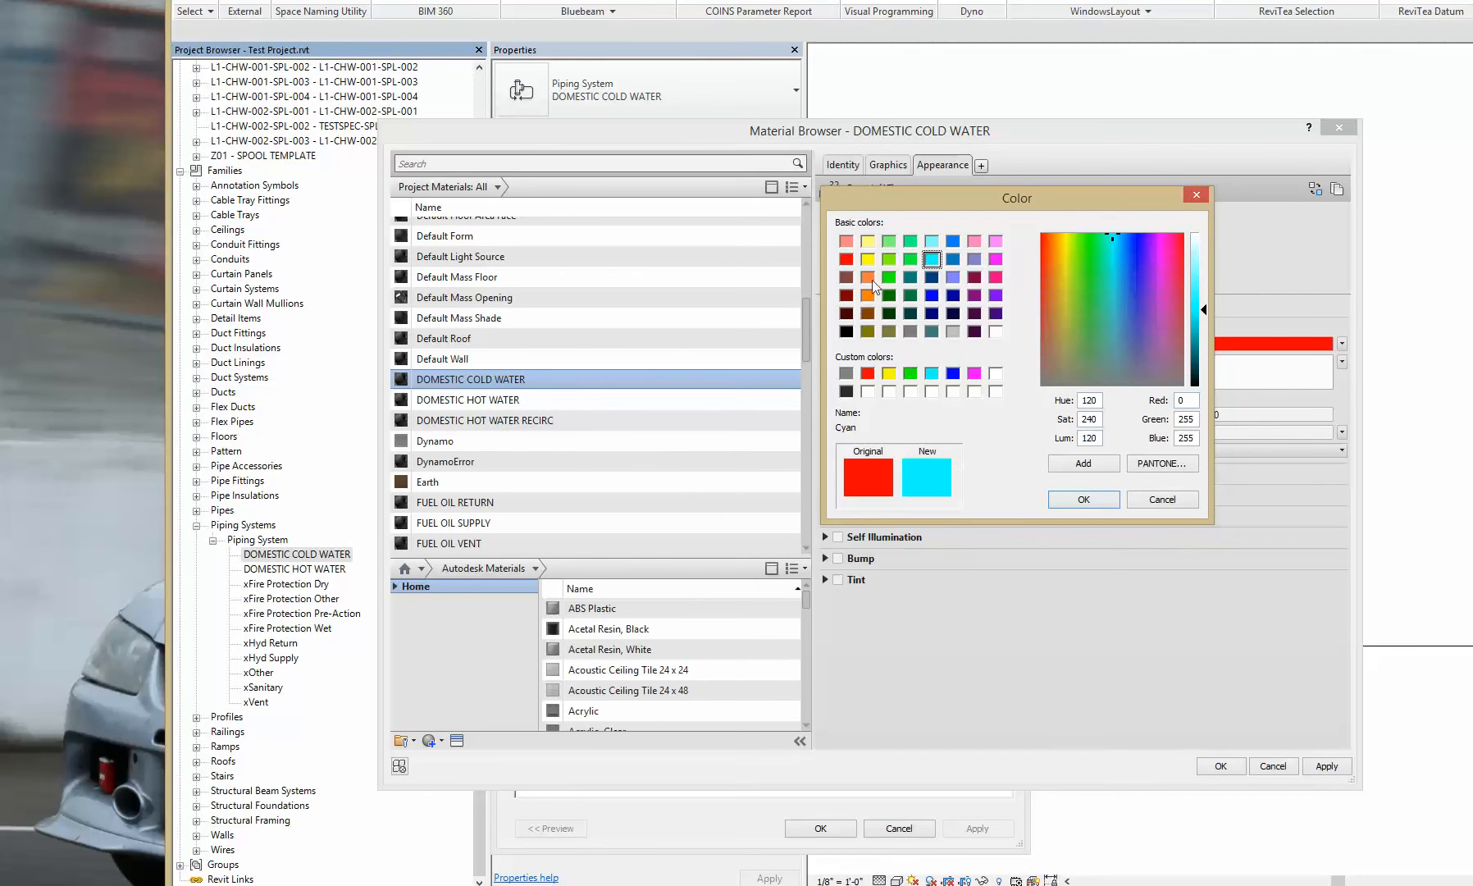
{"action": "mouse_move", "coordinate": [1007, 466]}
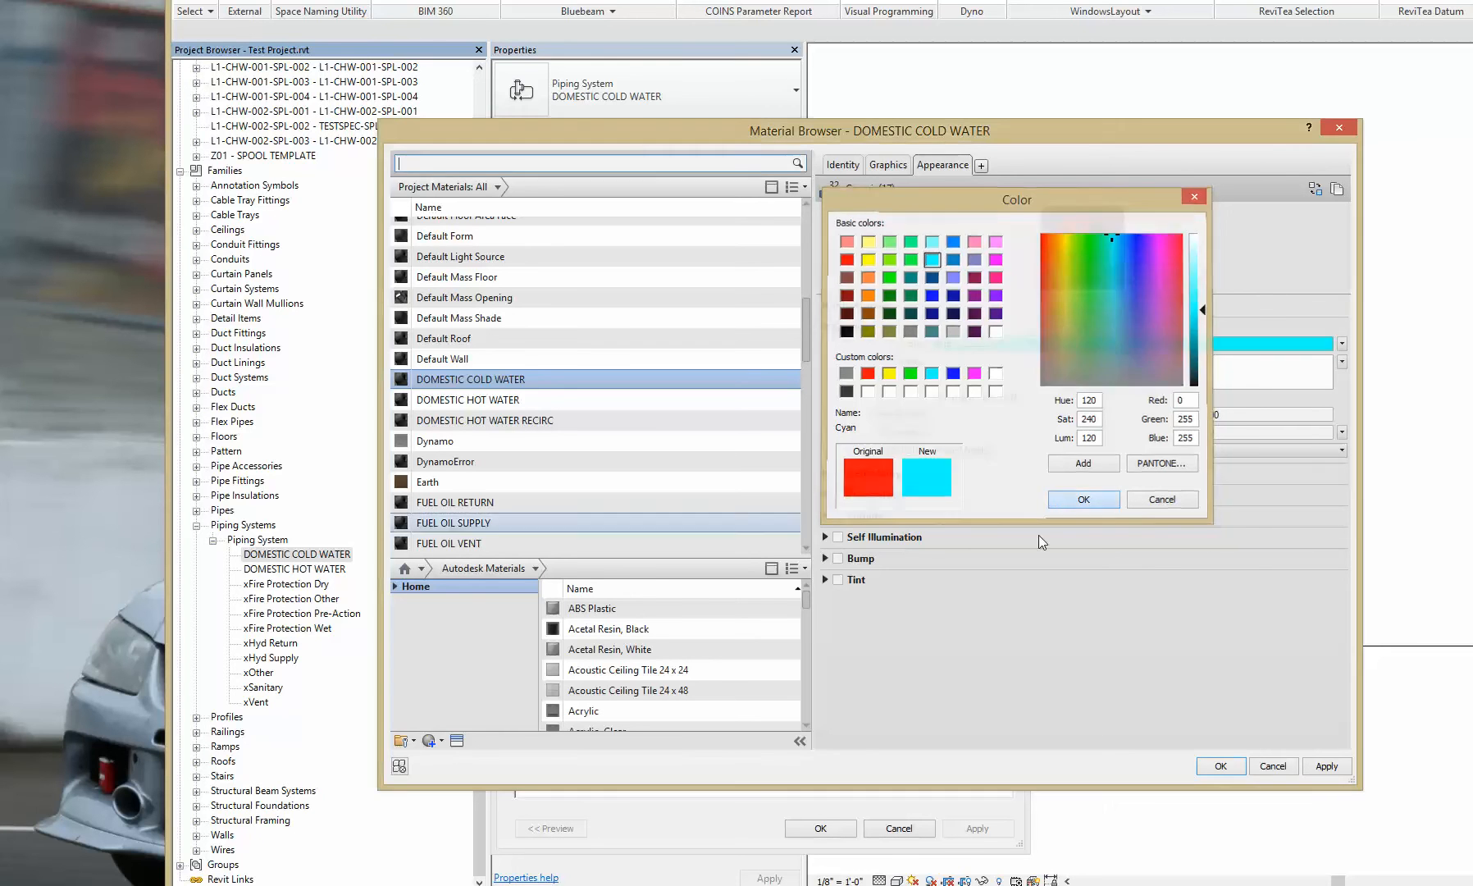
{"action": "left_click", "coordinate": [1082, 498]}
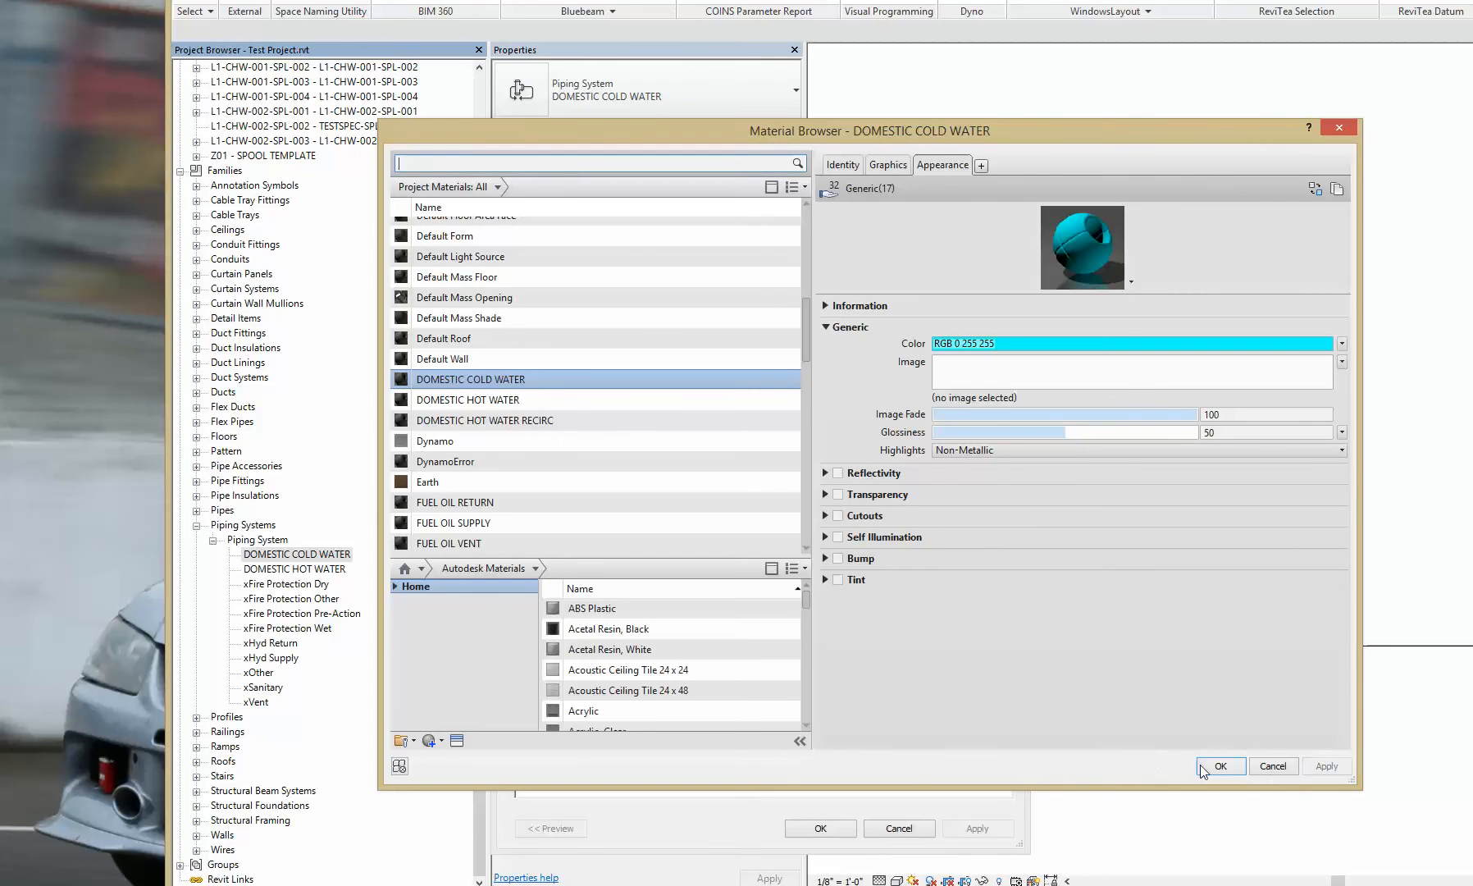
Step: Confirm the cyan material and type properties, then select the DOMESTIC HOT WATER system
{"action": "left_click", "coordinate": [1220, 765]}
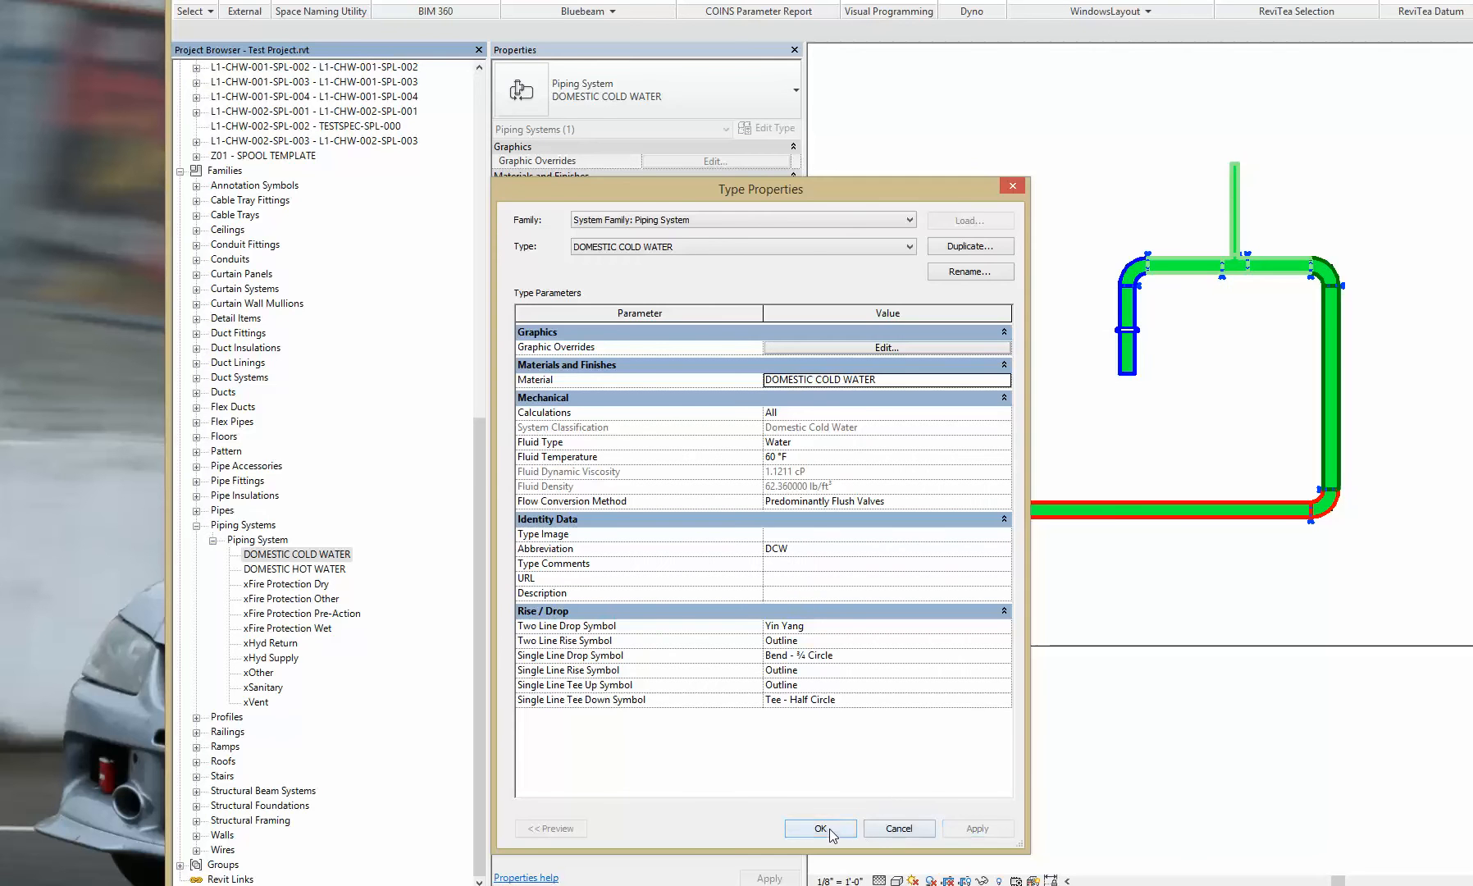
{"action": "left_click", "coordinate": [819, 828]}
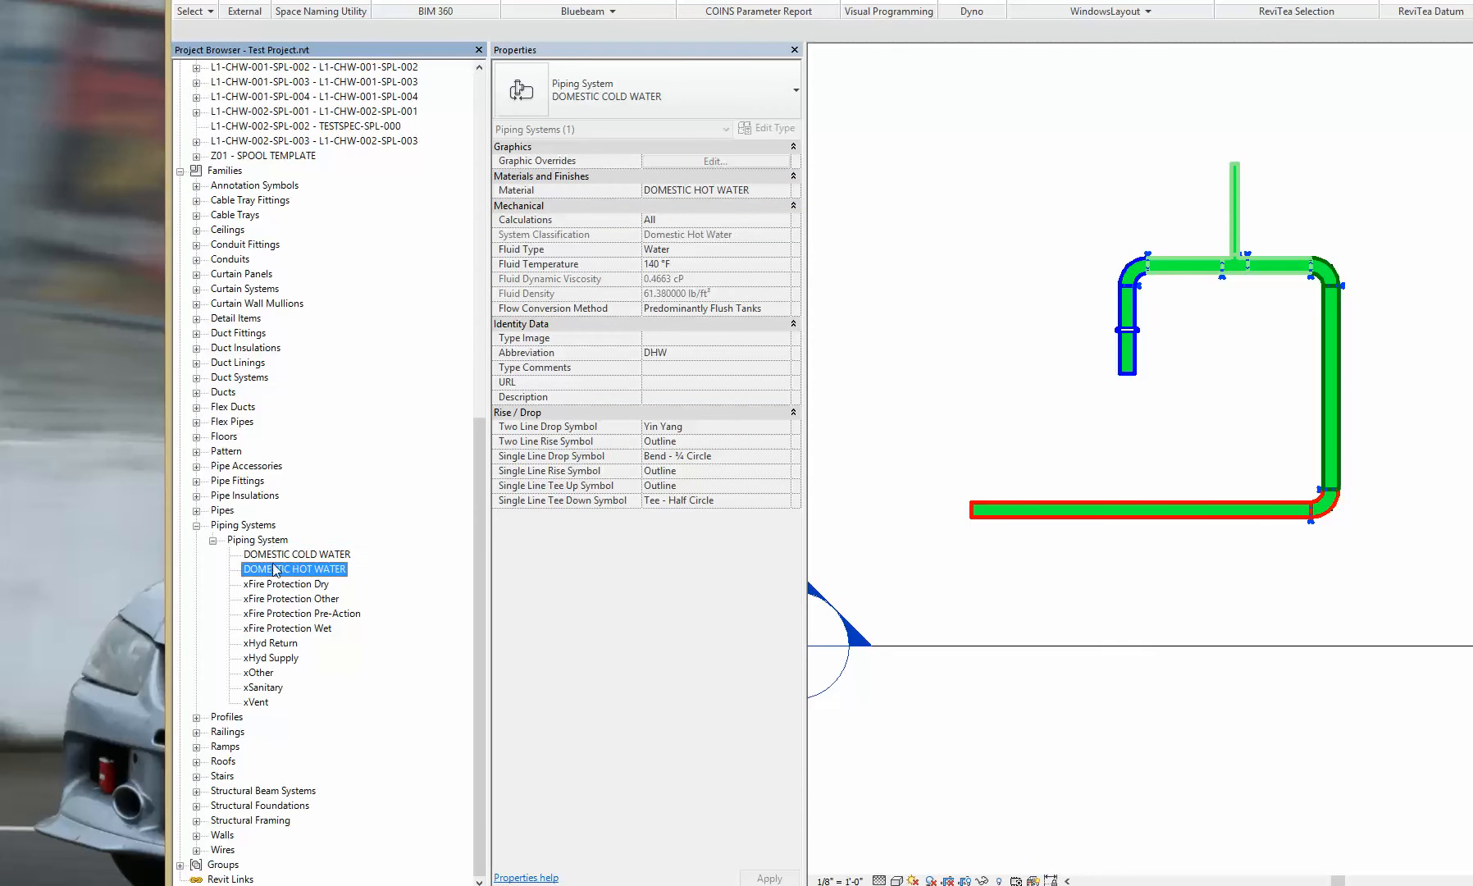
{"action": "left_click", "coordinate": [1189, 264]}
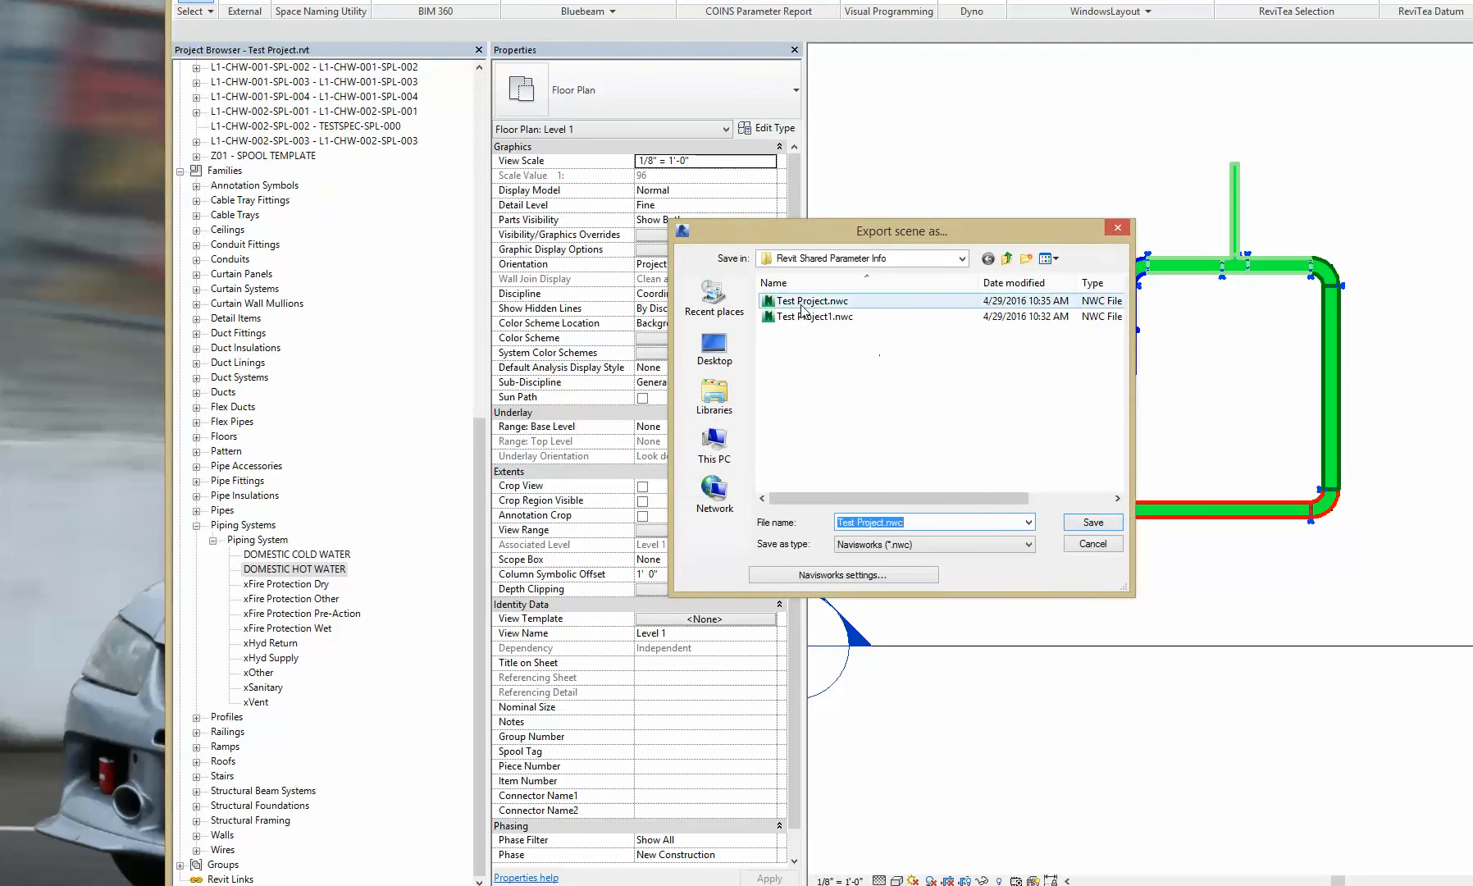
Step: Save the Navisworks export as Test Project.nwc, overwriting the existing file
{"action": "left_click", "coordinate": [1091, 521]}
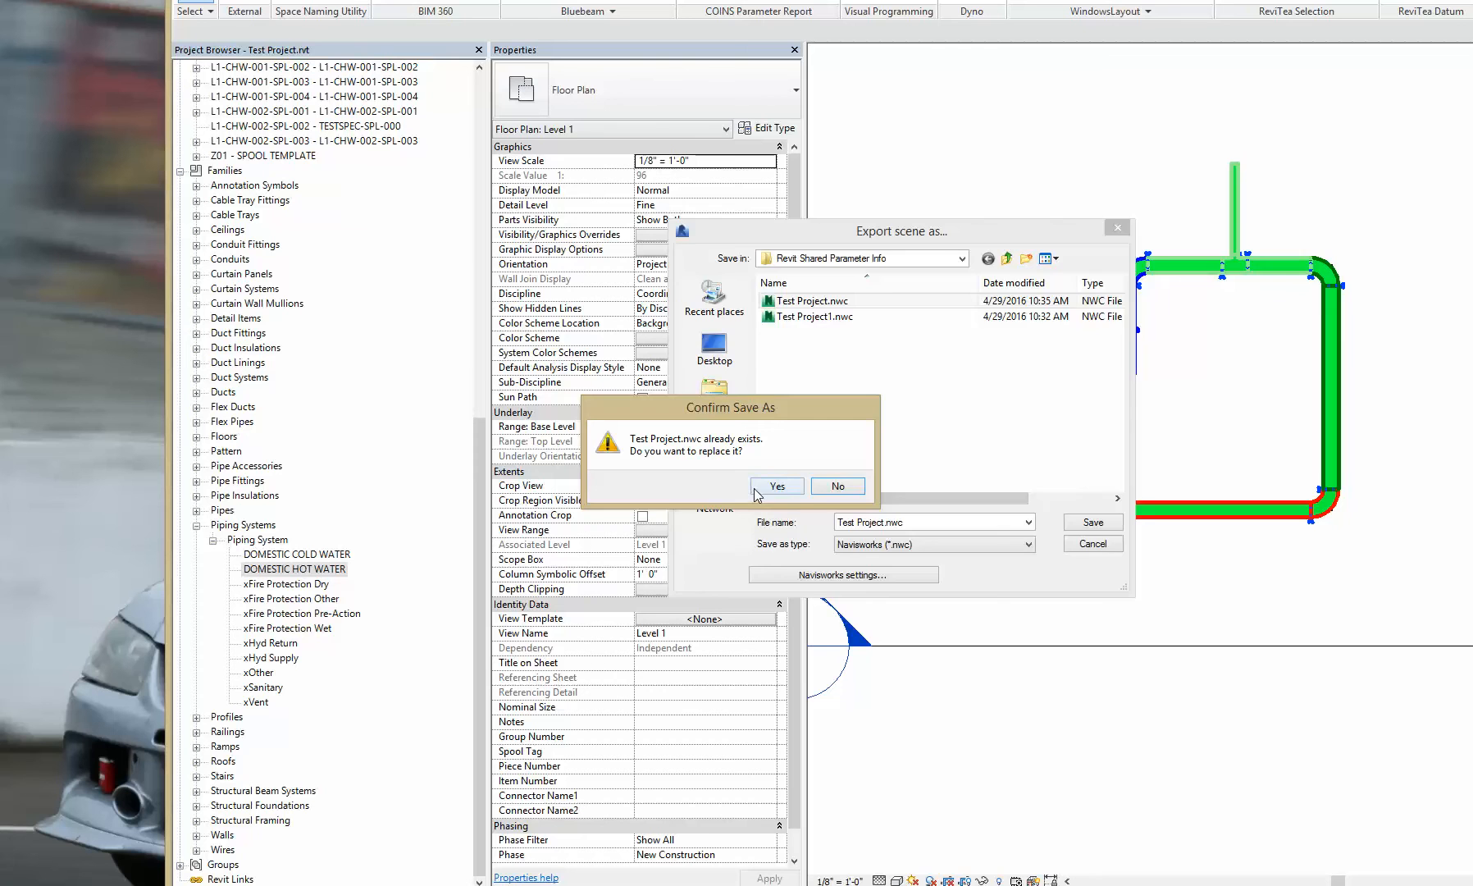
{"action": "left_click", "coordinate": [775, 487]}
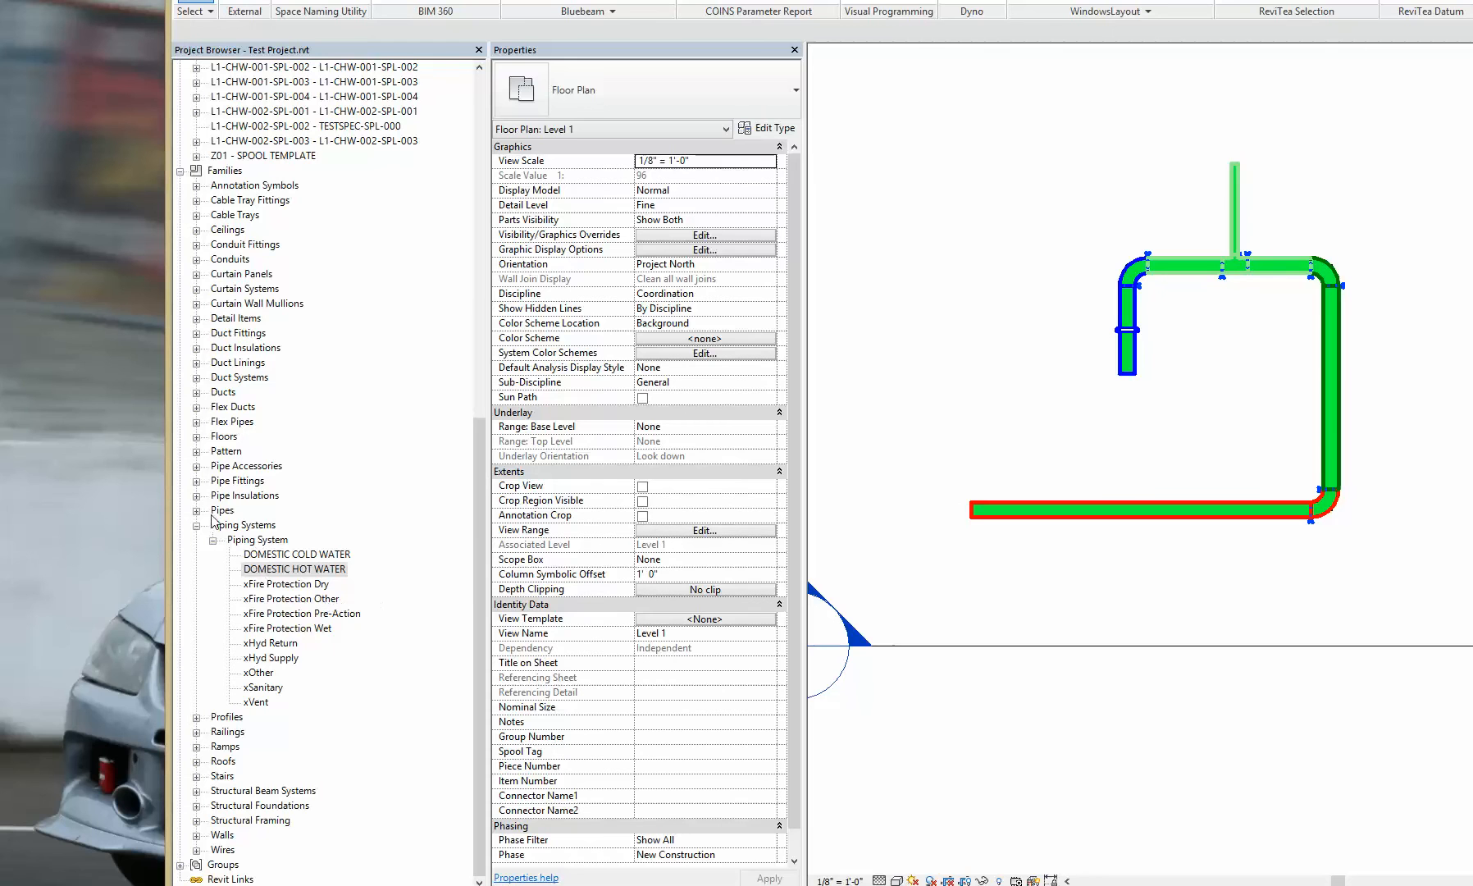
Step: Enable Use Render Appearance for DOMESTIC HOT WATER and set its appearance colour to red
{"action": "left_click", "coordinate": [244, 524]}
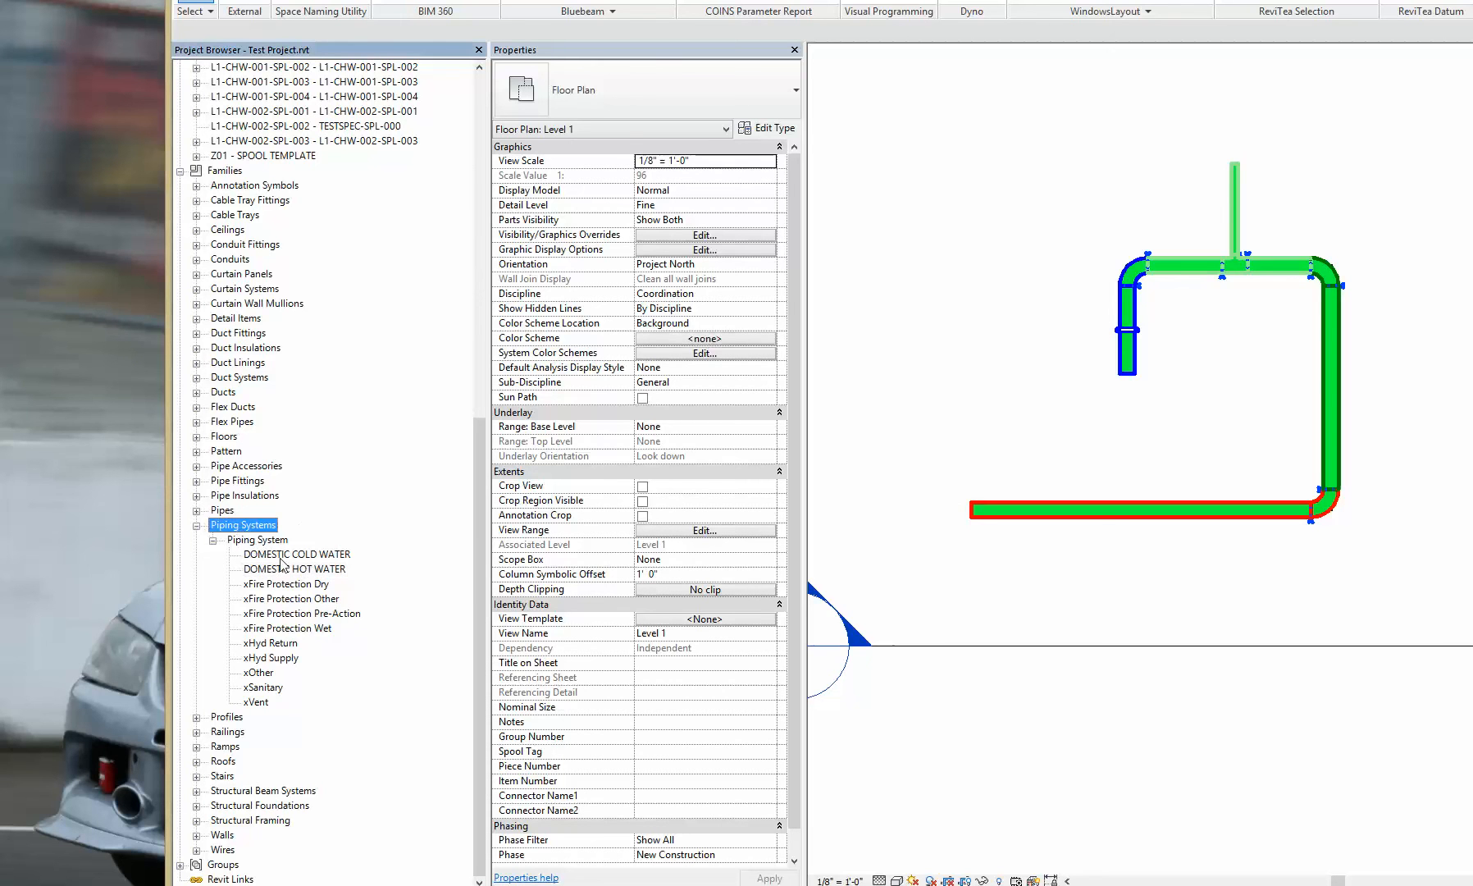
{"action": "mouse_move", "coordinate": [277, 589]}
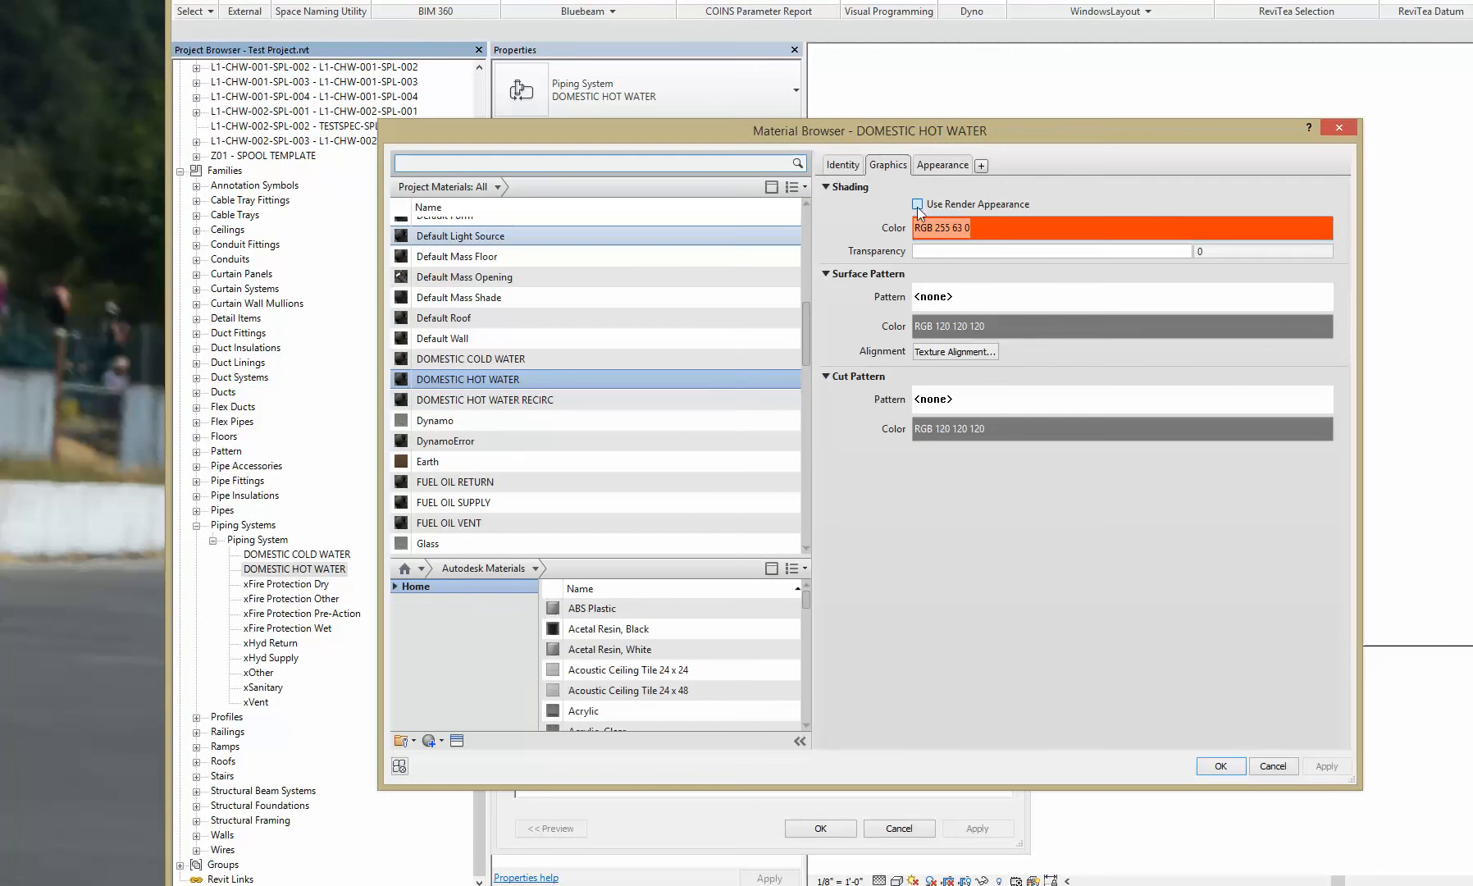
{"action": "left_click", "coordinate": [917, 204]}
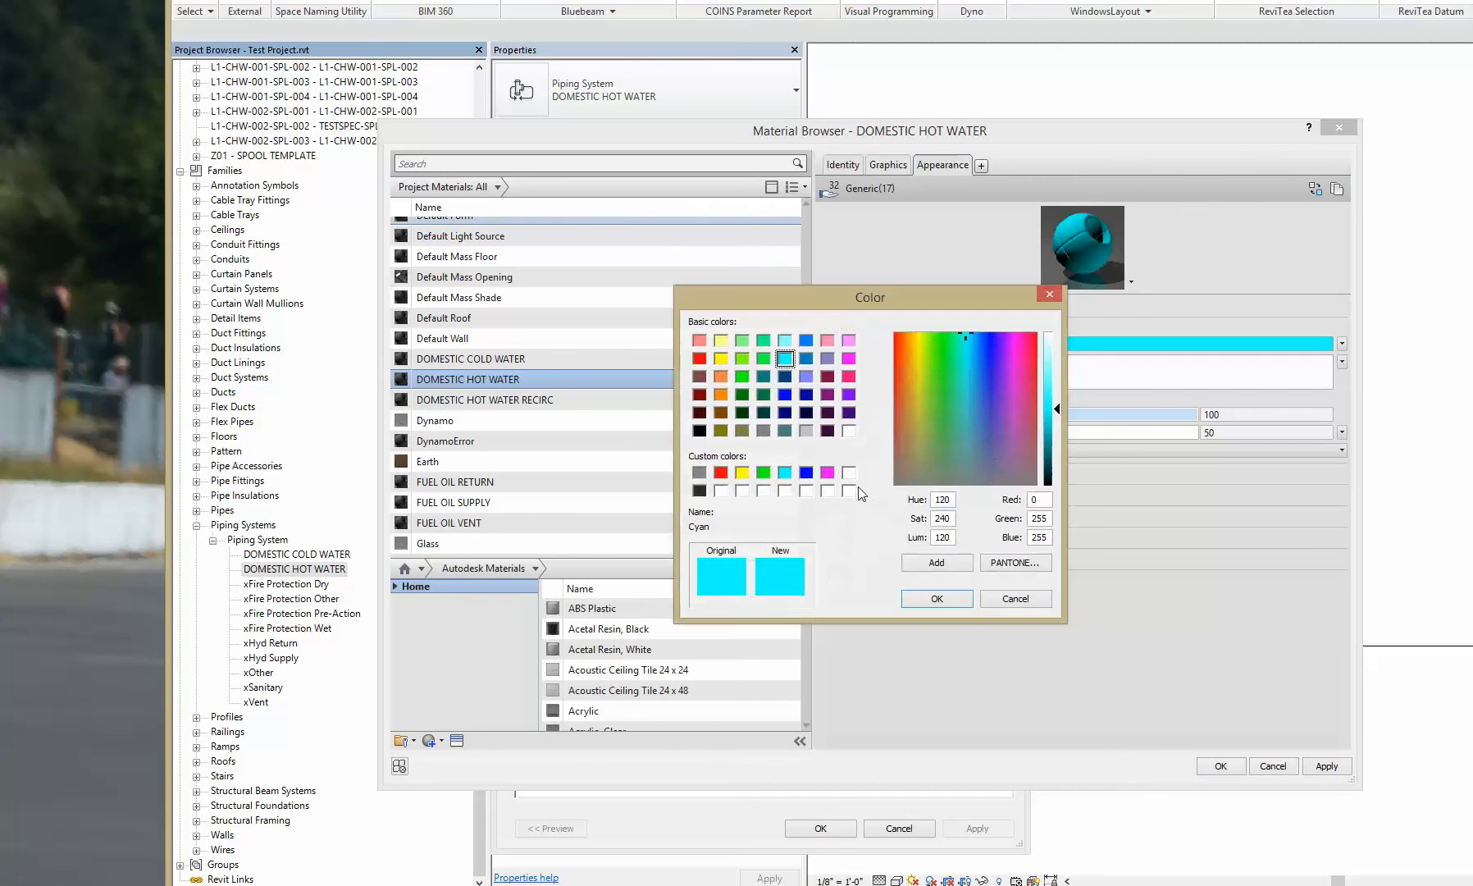
{"action": "left_click", "coordinate": [698, 358]}
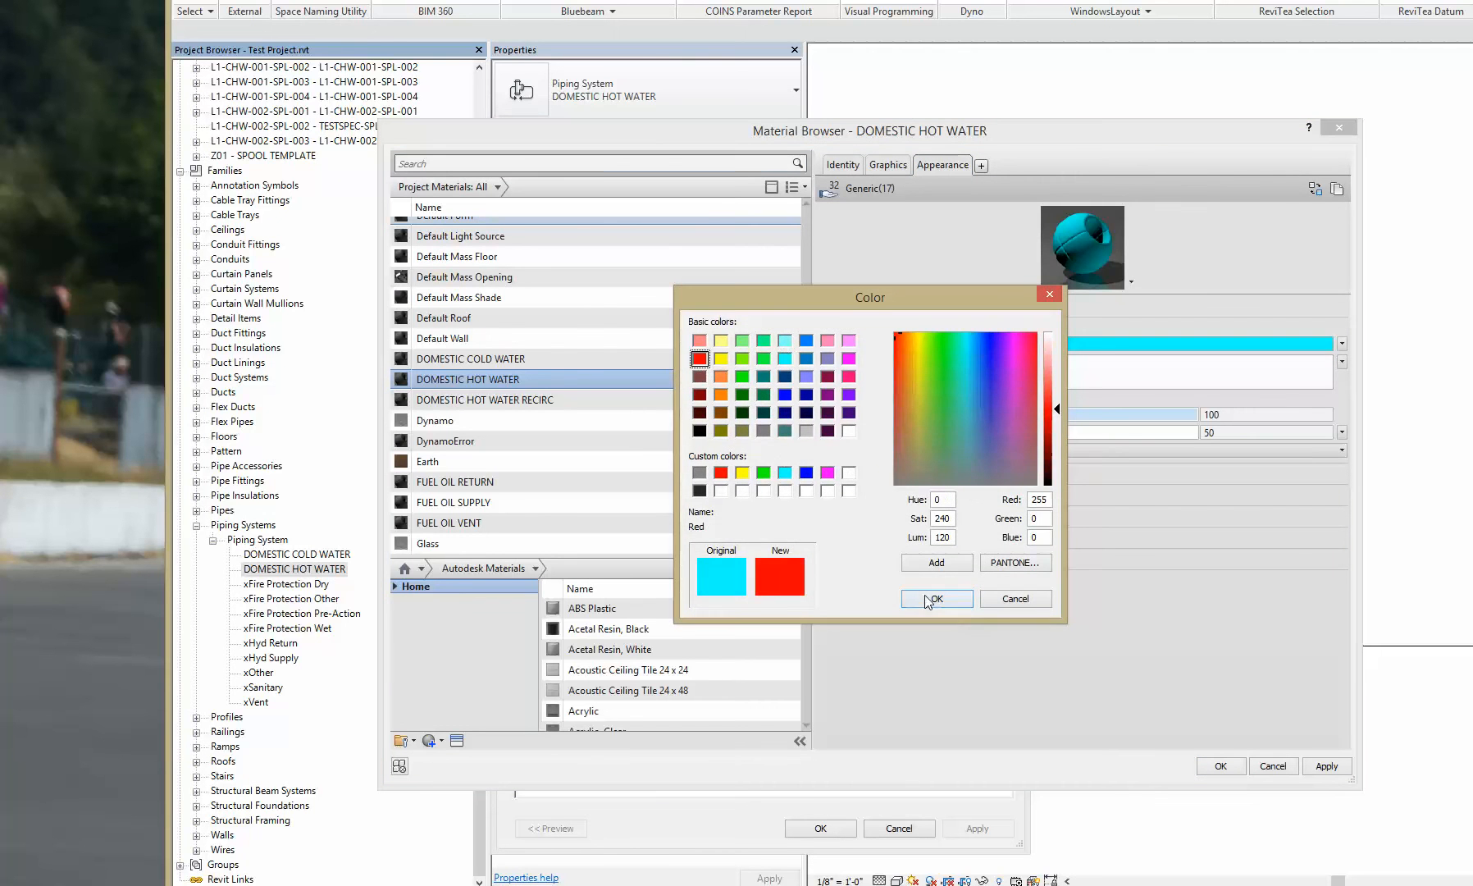
{"action": "left_click", "coordinate": [931, 600]}
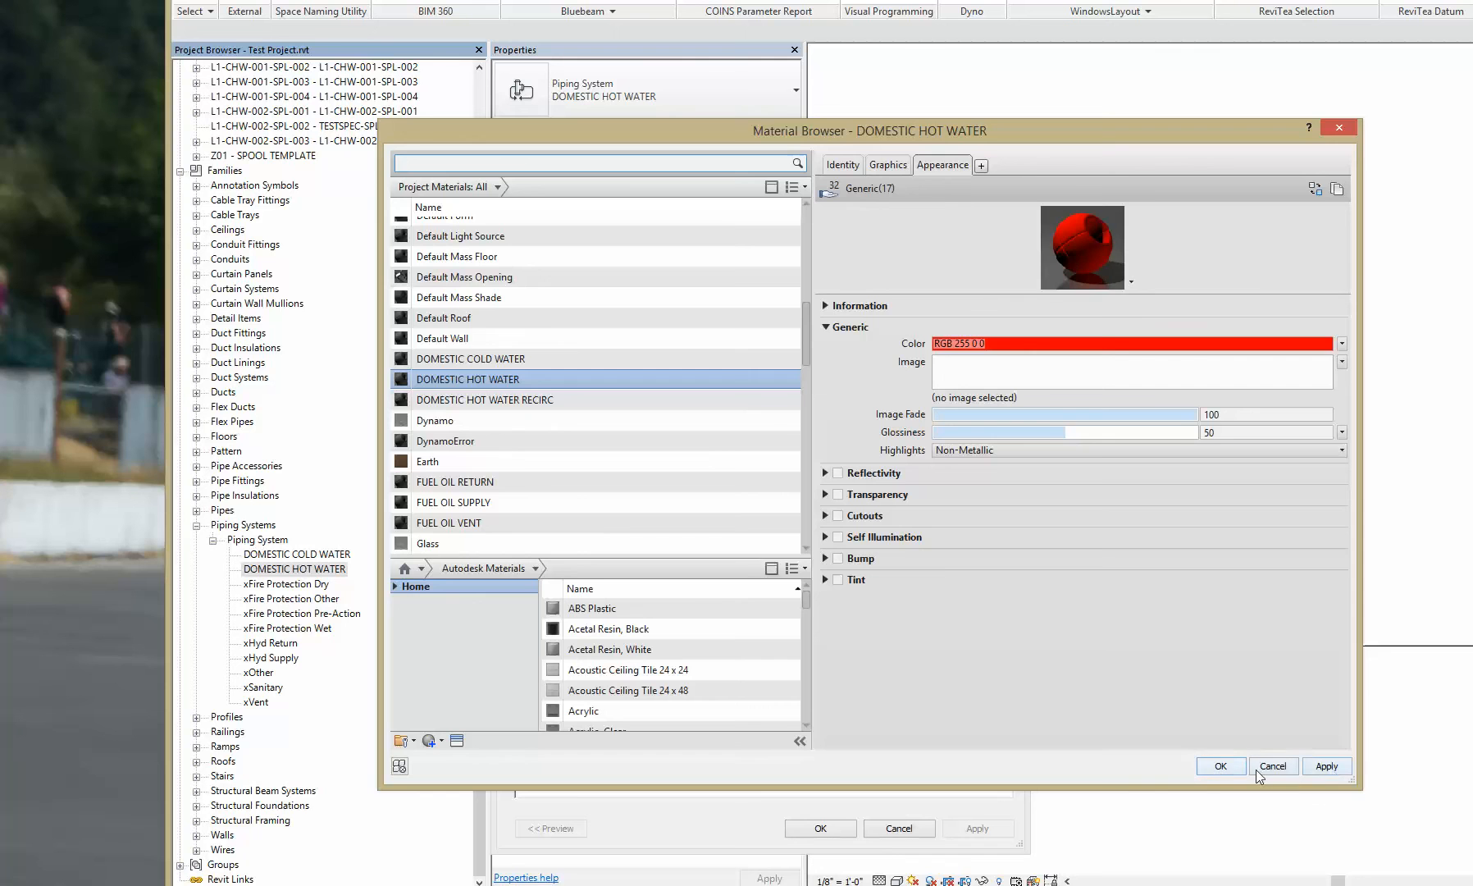
{"action": "left_click", "coordinate": [1220, 765]}
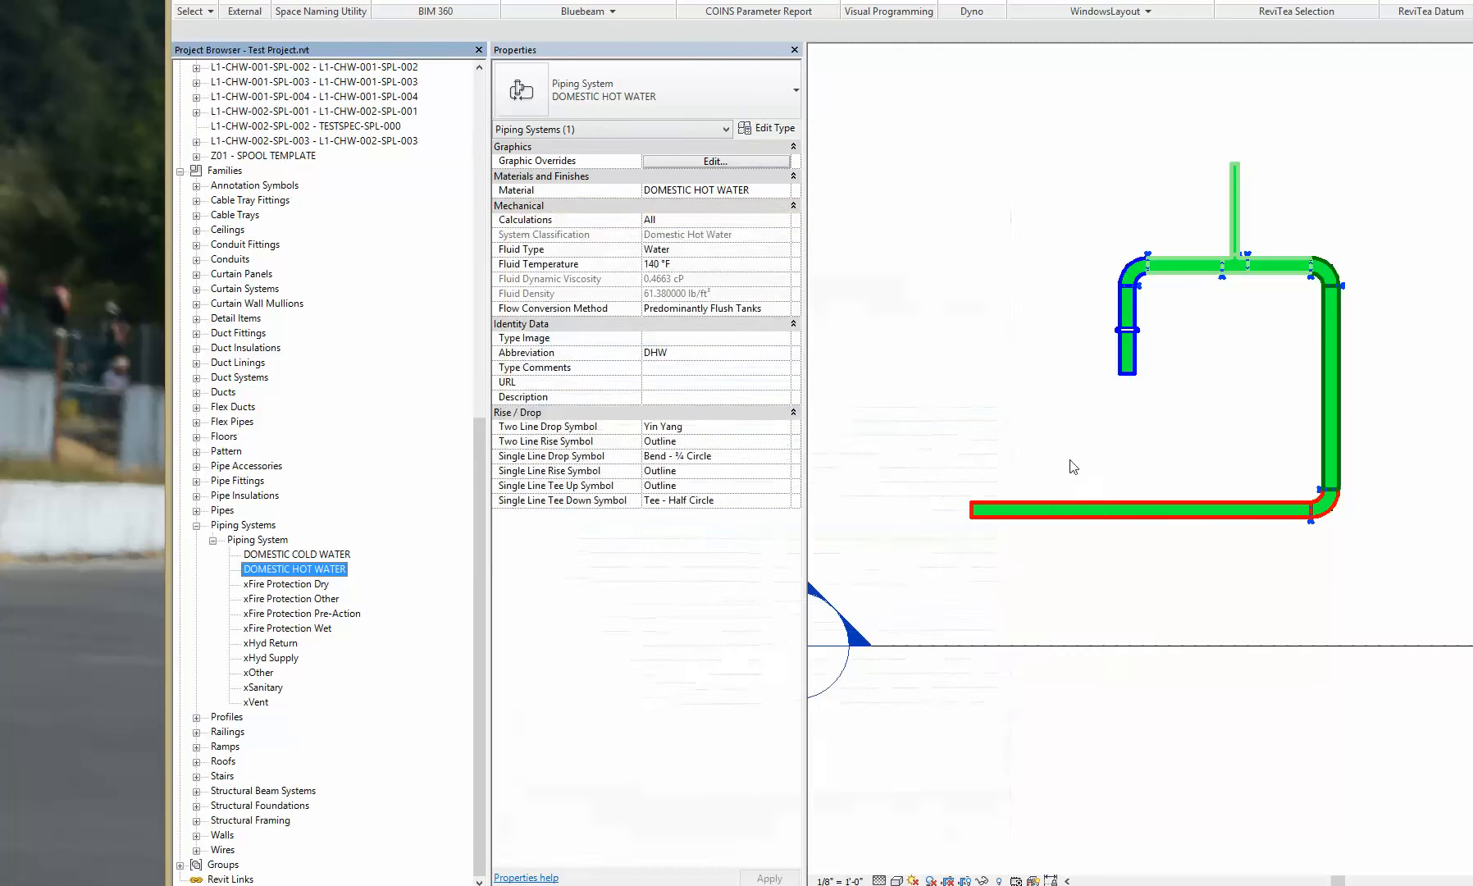
Step: Select pipes in the Level 1 plan and verify their DOMESTIC COLD WATER system type
{"action": "left_click", "coordinate": [1127, 510]}
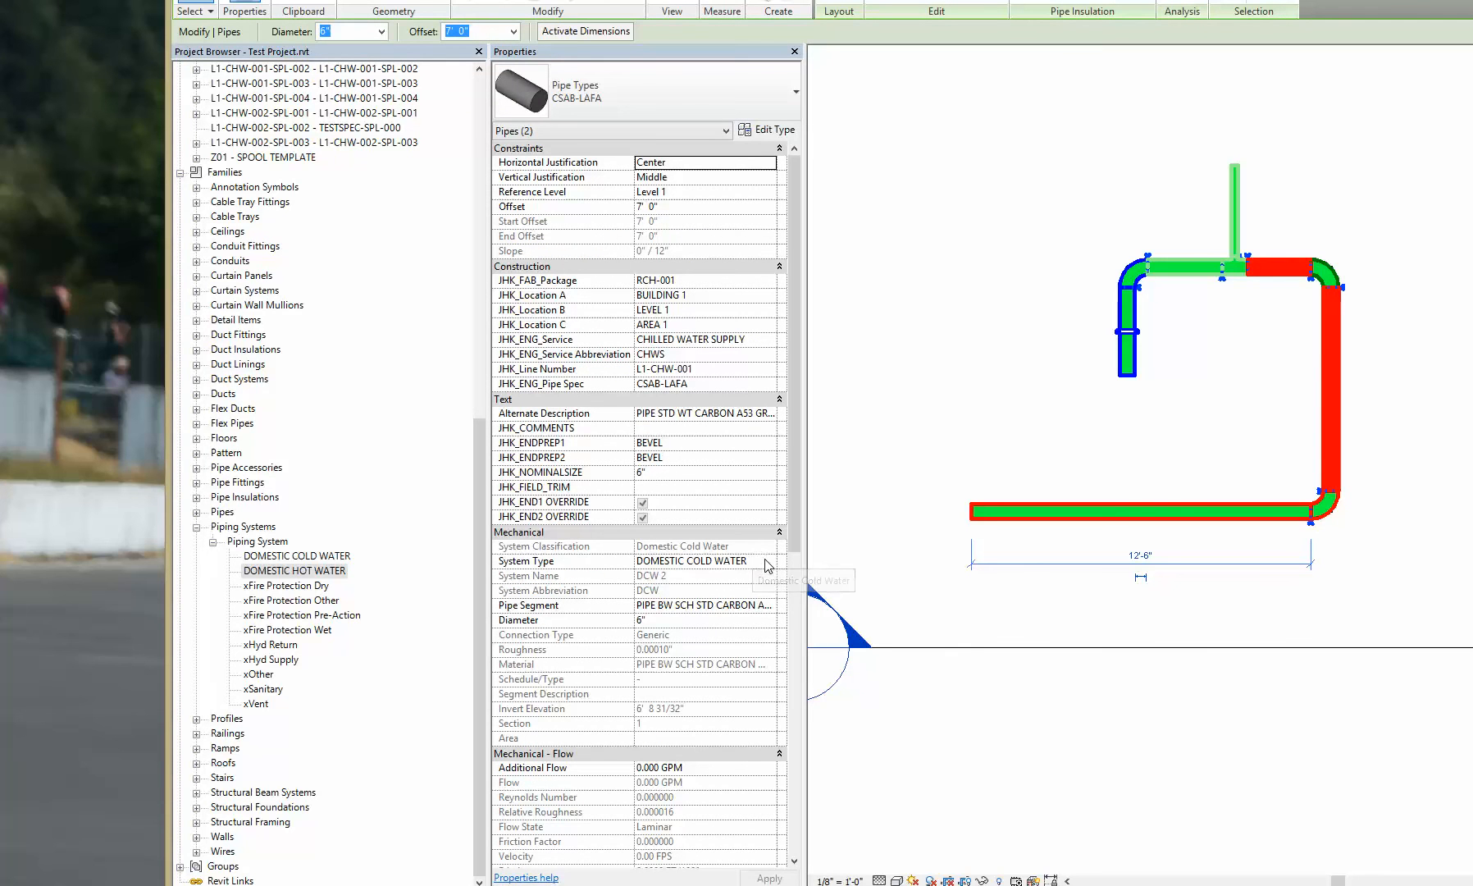
{"action": "left_click", "coordinate": [768, 561]}
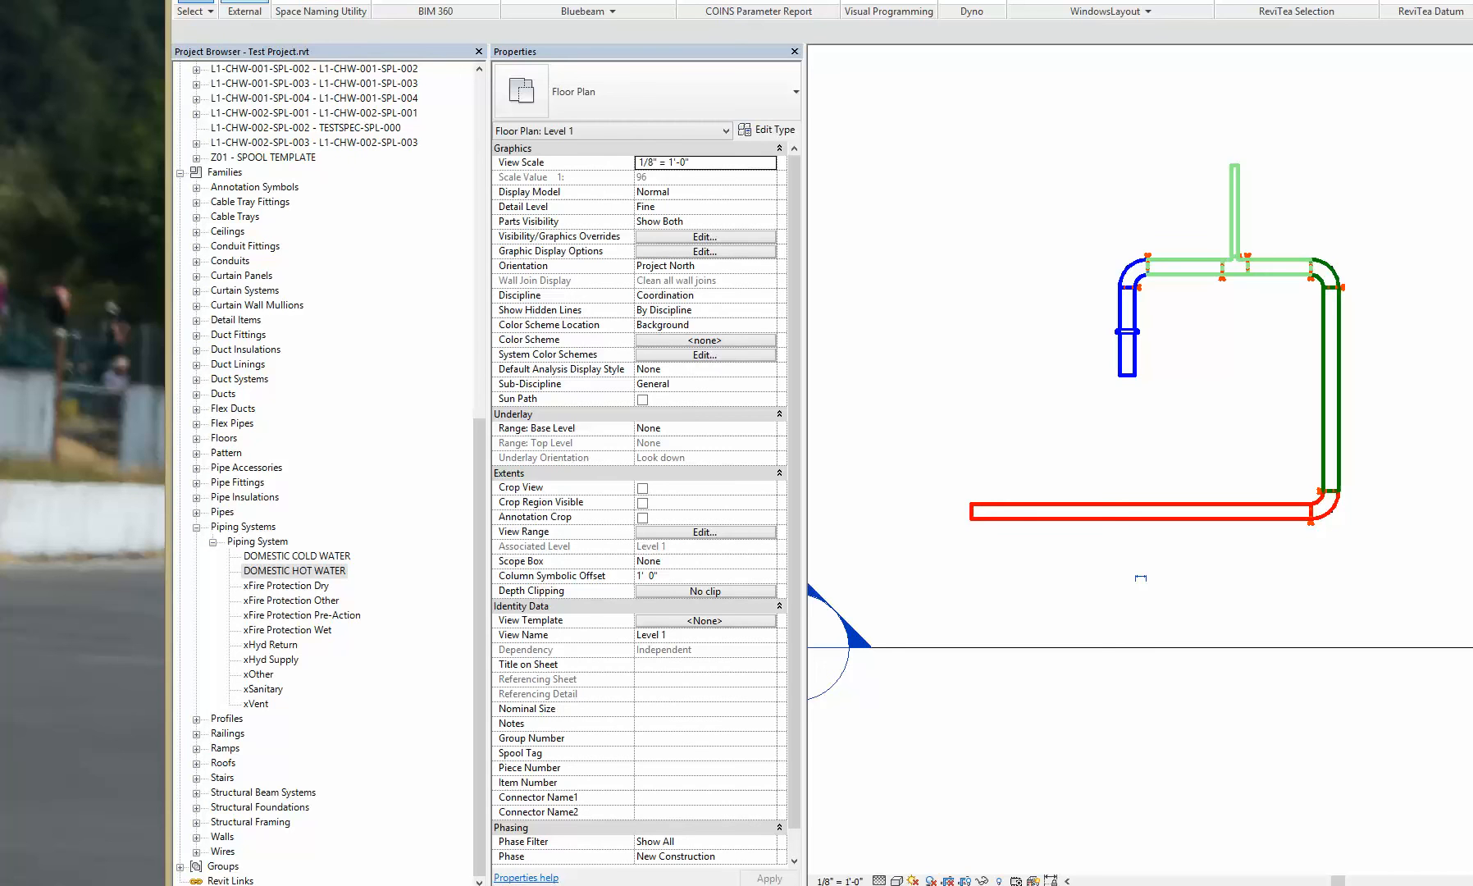
Step: Re-export the model to Test Project.nwc, replacing the previous export
{"action": "left_click", "coordinate": [244, 11]}
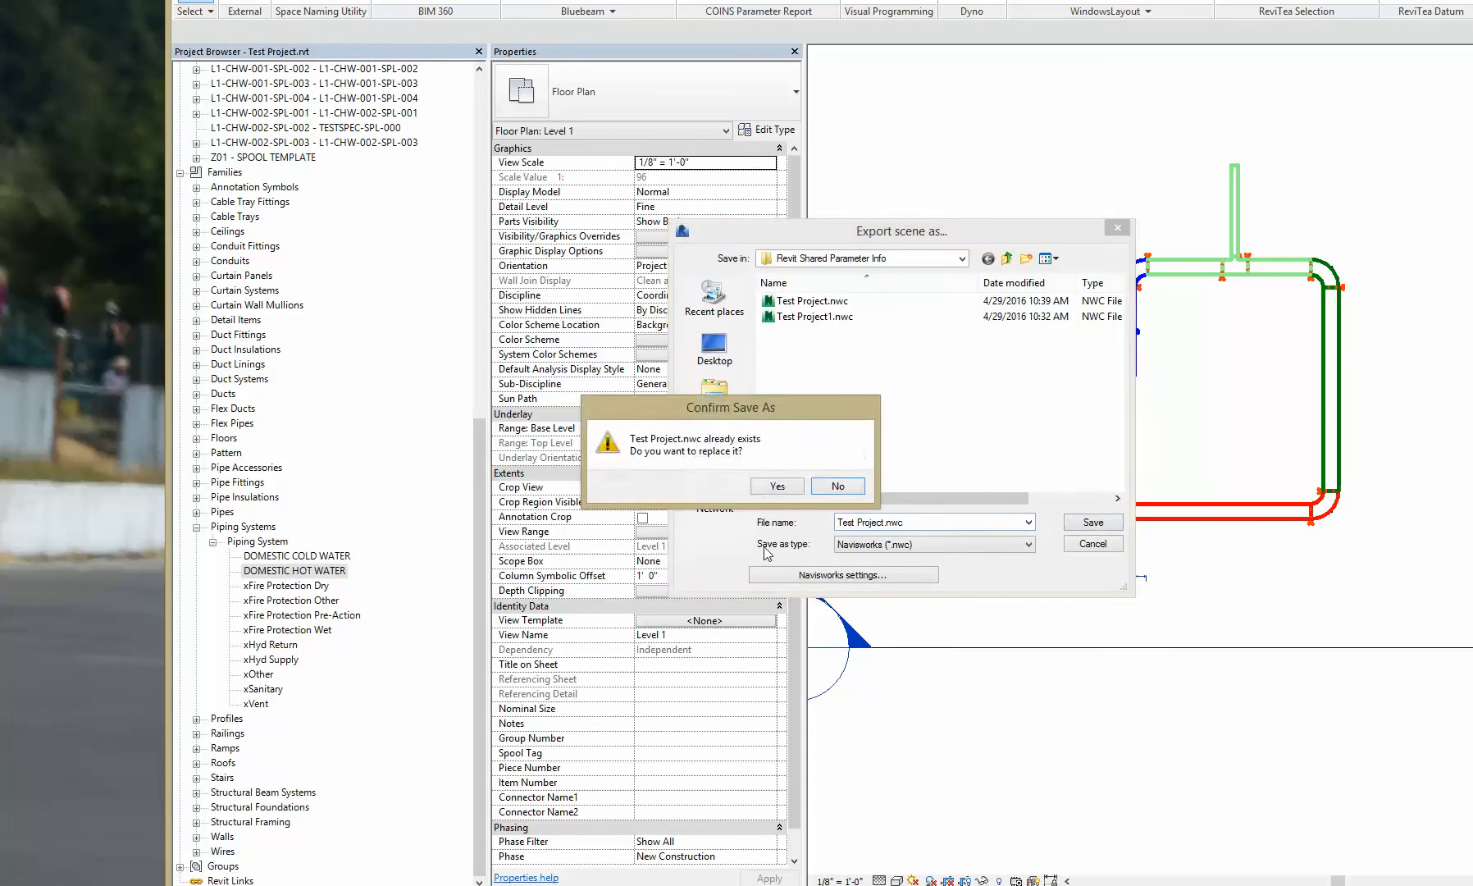
{"action": "left_click", "coordinate": [776, 486]}
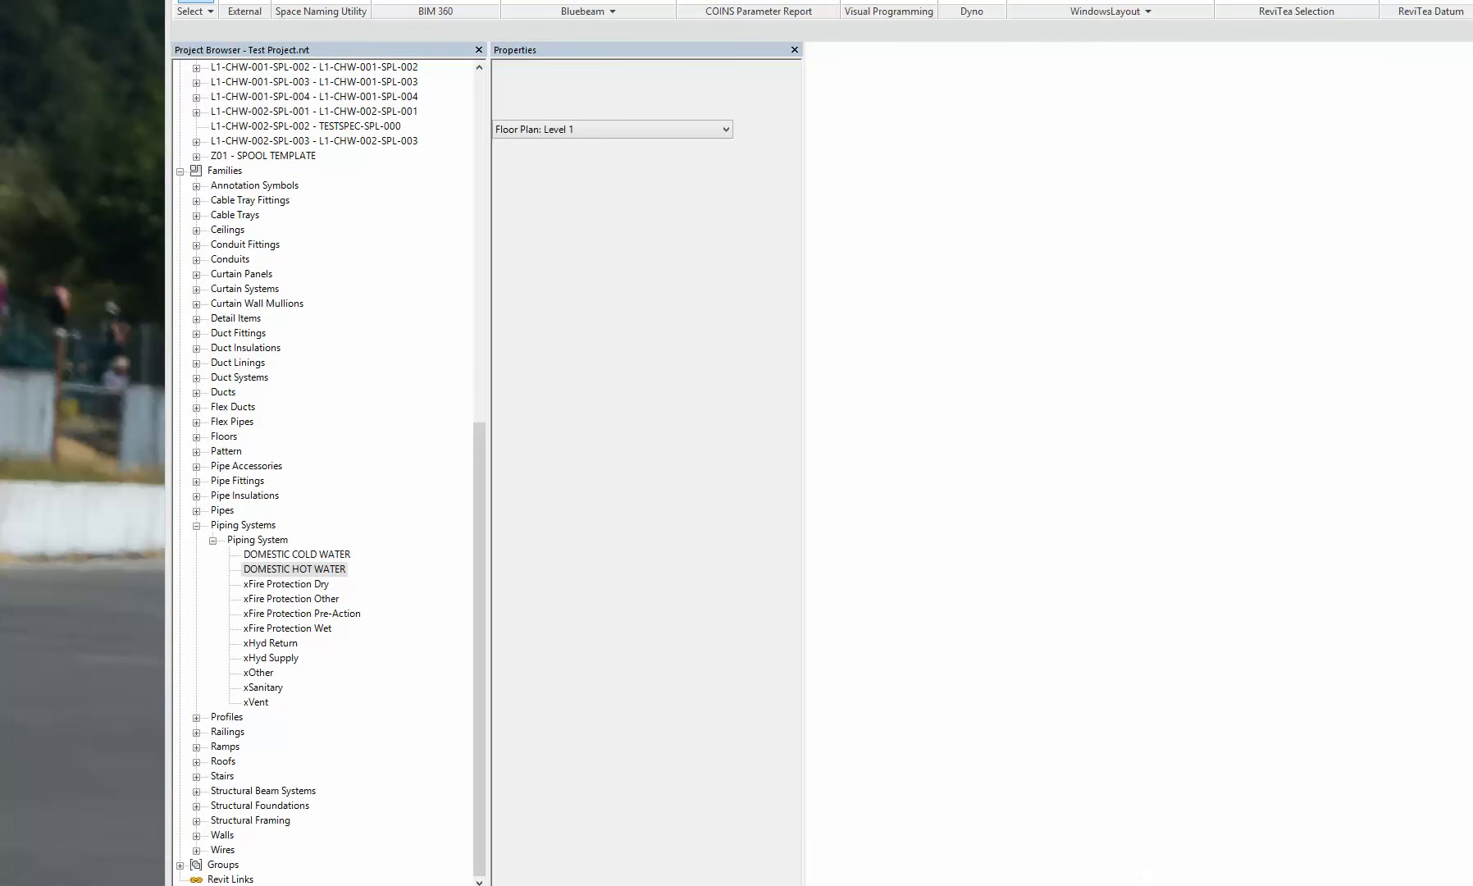